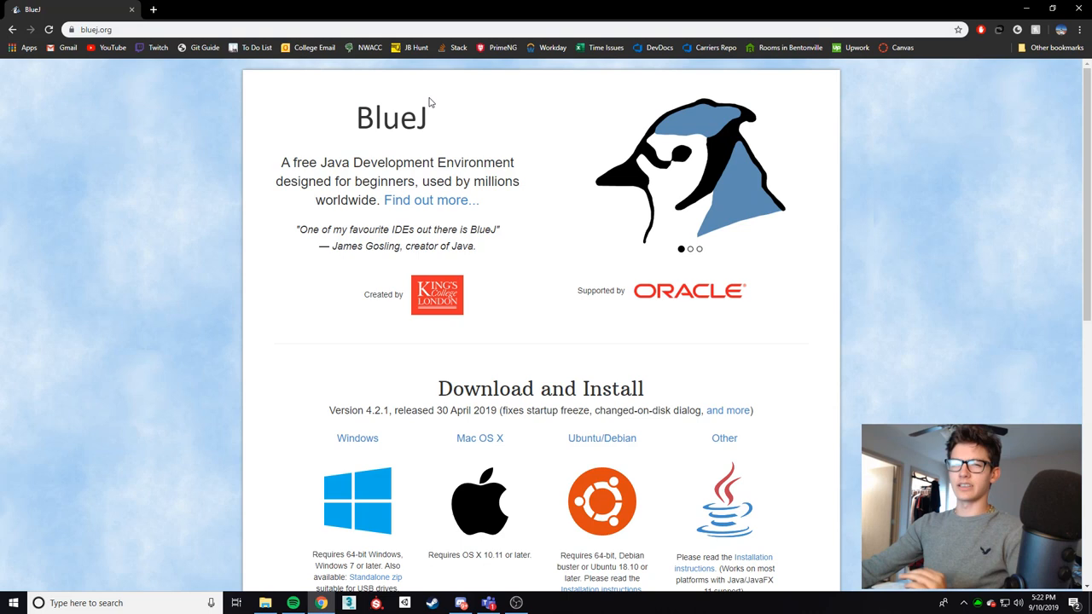
{"action": "mouse_move", "coordinate": [573, 212]}
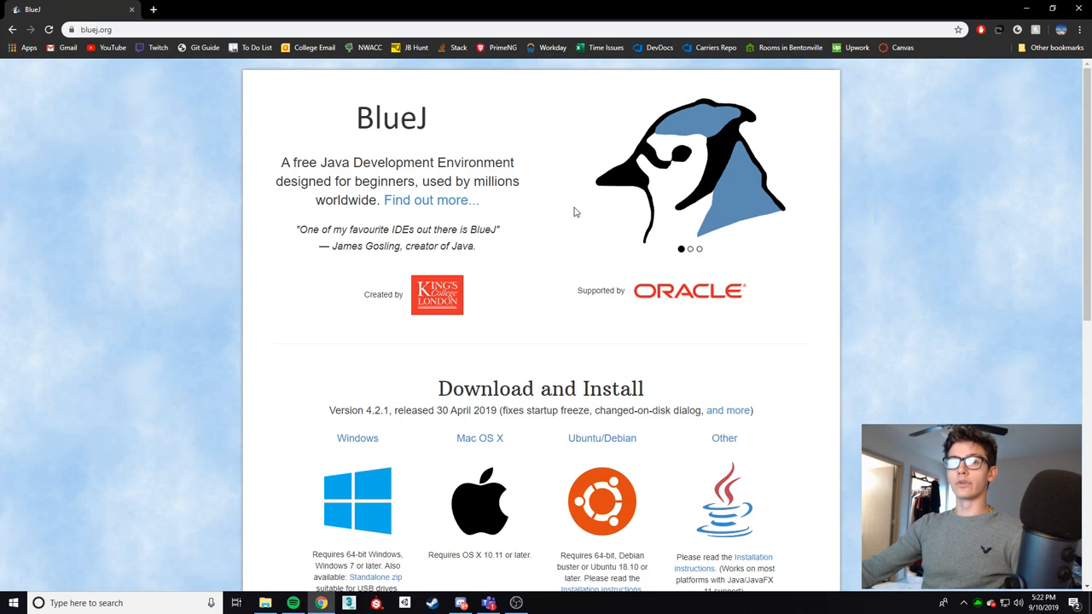
{"action": "mouse_move", "coordinate": [805, 170]}
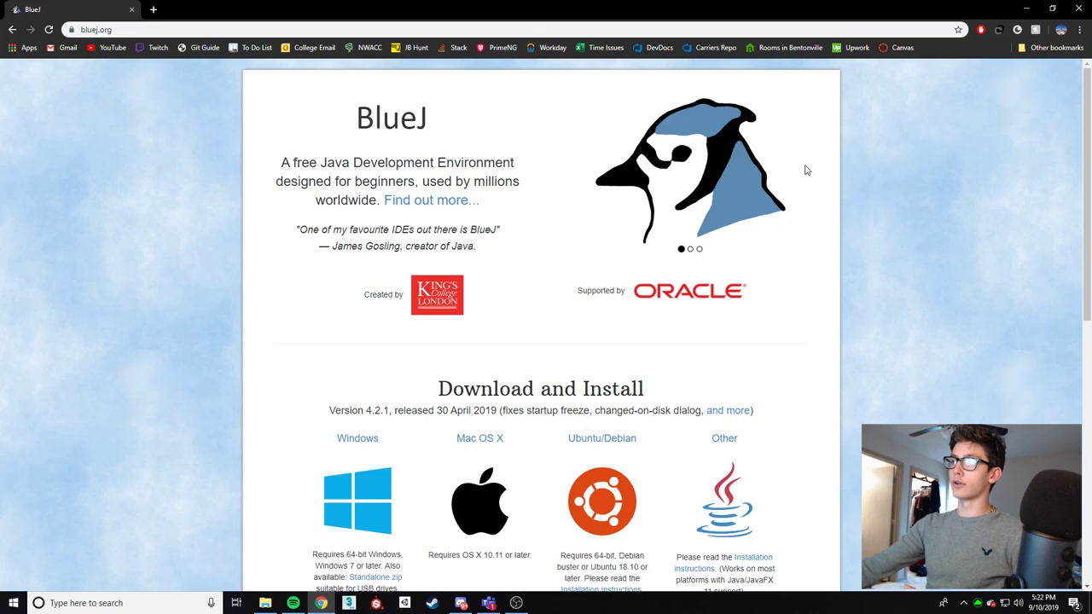
- Create project Tutorial Series and add the Java class MyFirstJavaClass to it
{"action": "scroll", "scroll_direction": "down", "scroll_amount": 3}
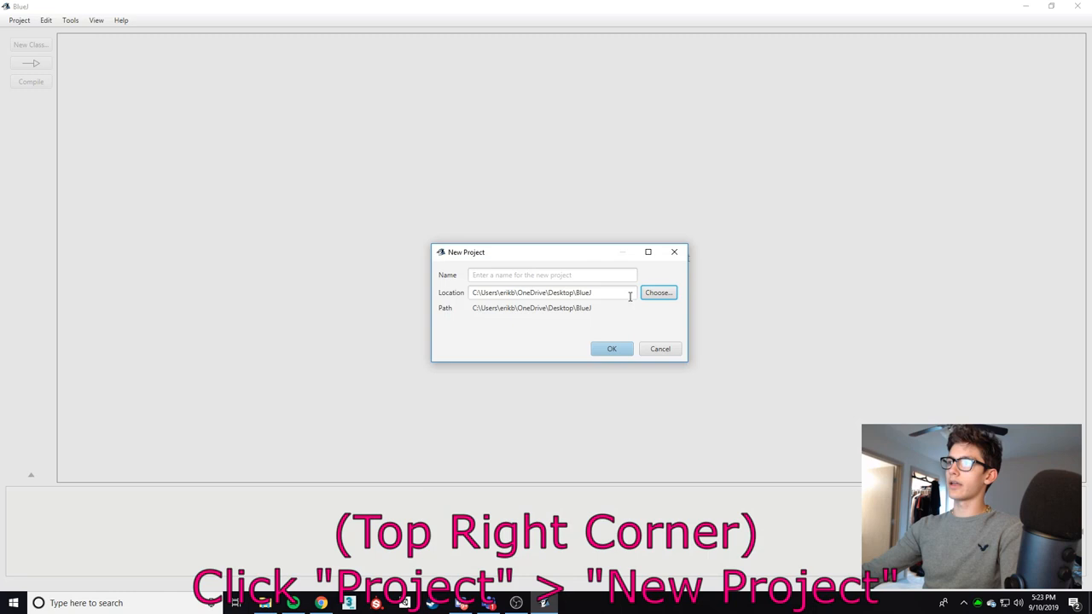
{"action": "type", "text": "Tutorial Series"}
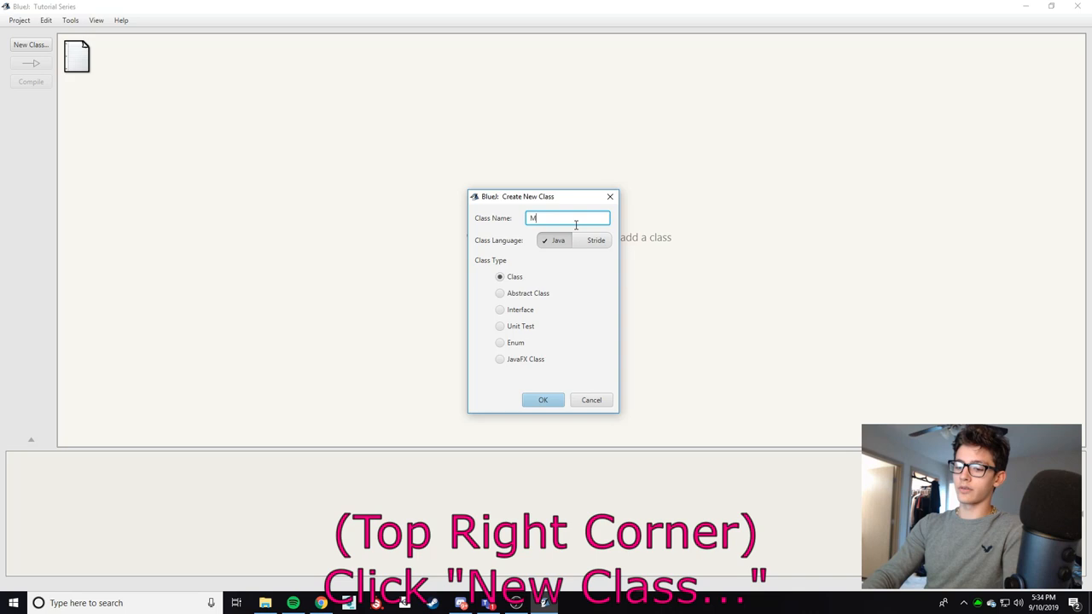
{"action": "type", "text": "yFirstJavaClass"}
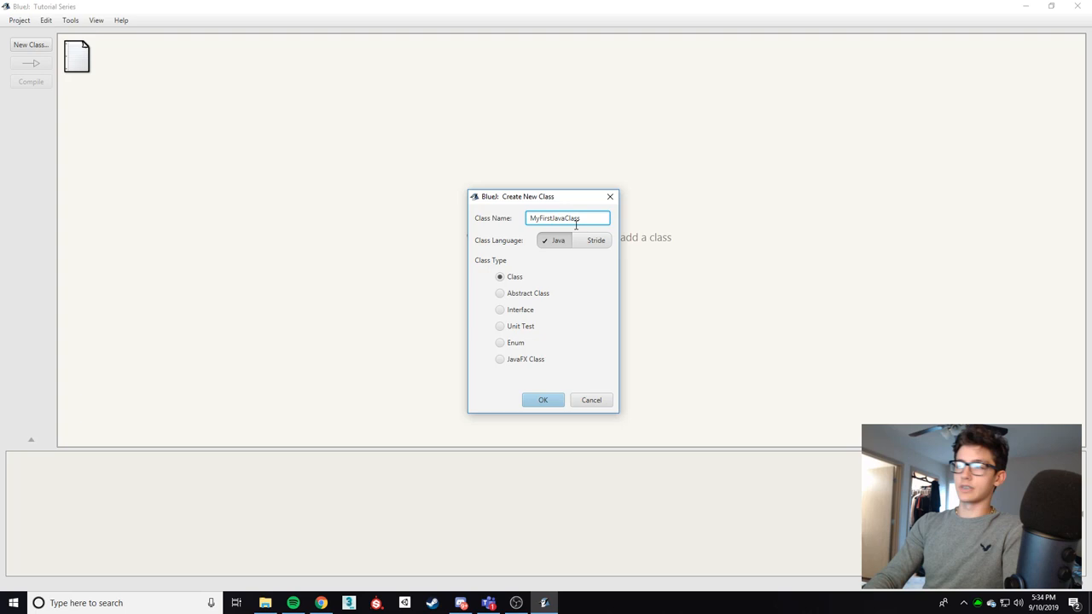
{"action": "left_click", "coordinate": [542, 399]}
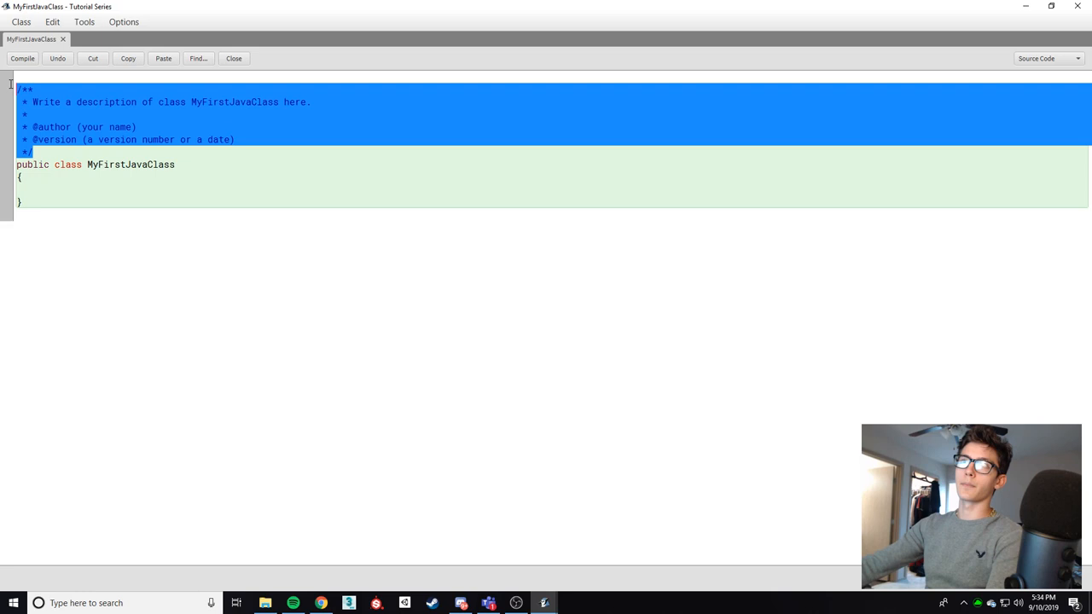
- Delete the template comment and write an empty public static void main(String[] args) method
{"action": "key", "text": "Delete"}
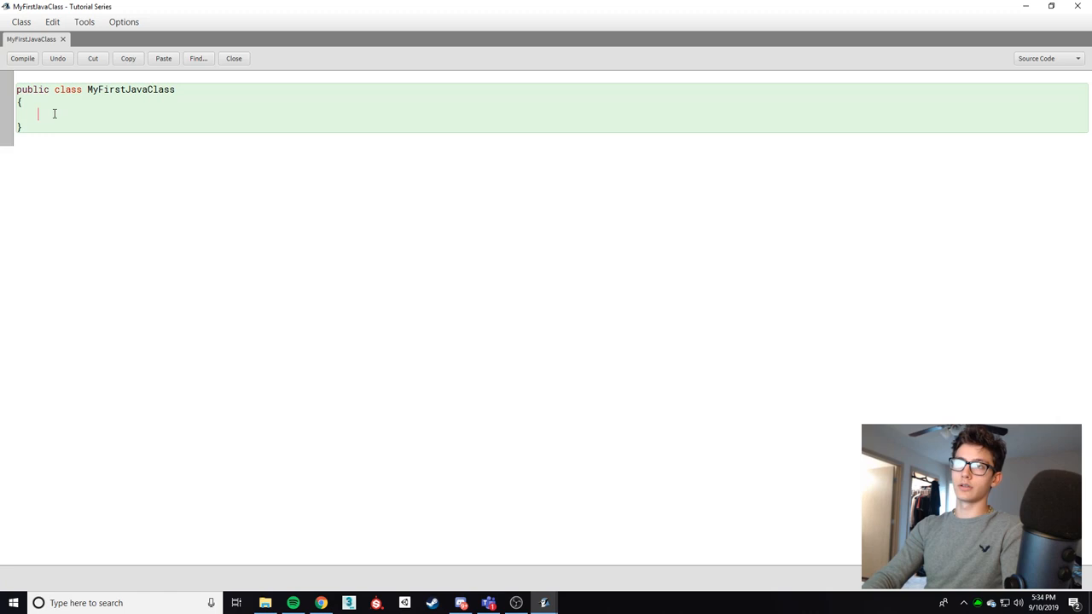
{"action": "type", "text": "public static void main(String[] args"}
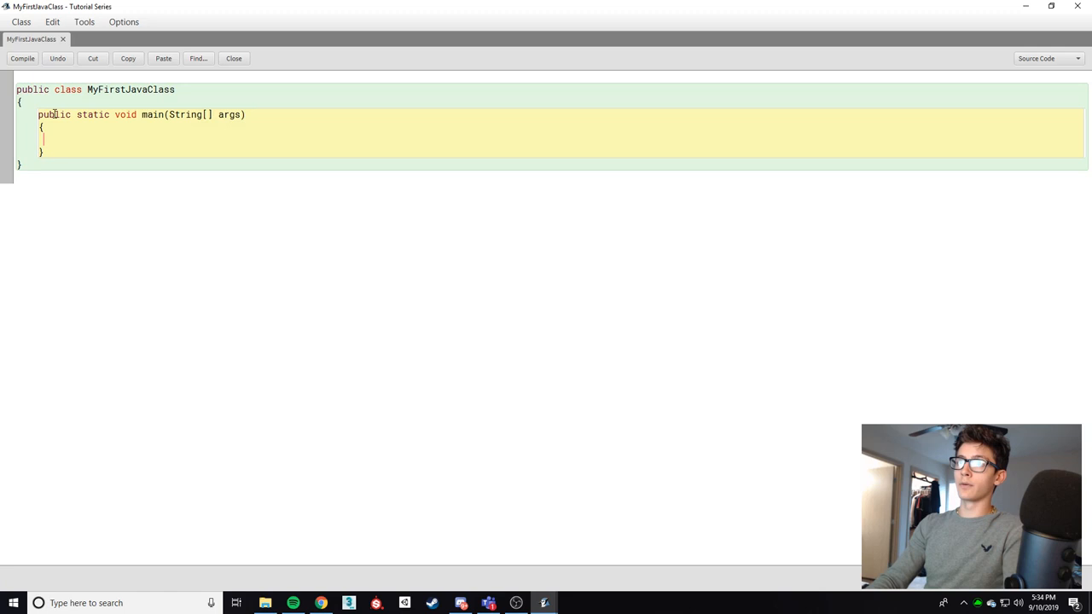
{"action": "left_click", "coordinate": [60, 136]}
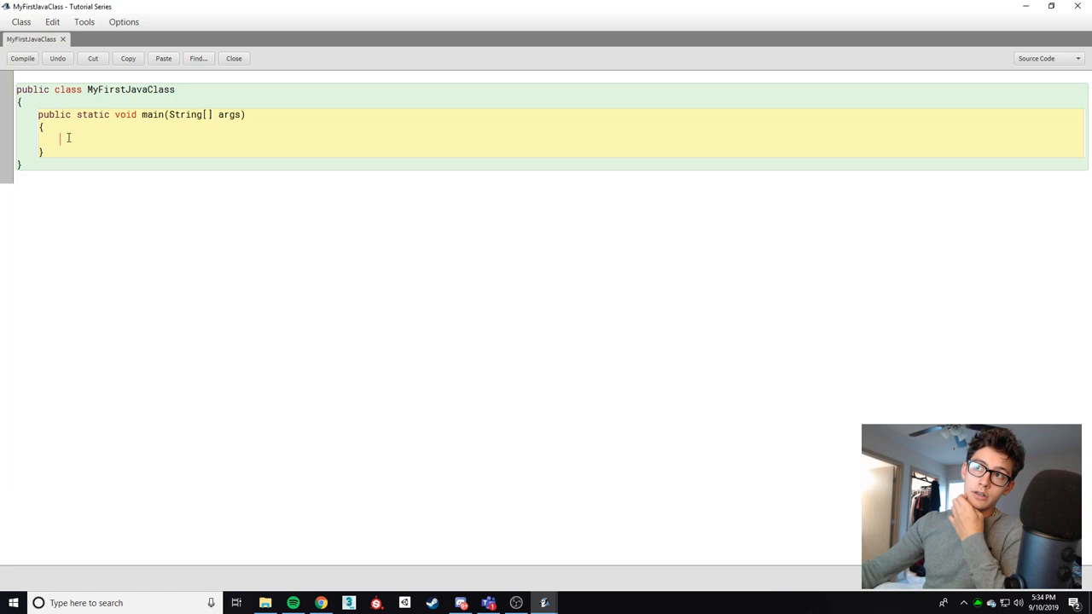
{"action": "mouse_move", "coordinate": [228, 131]}
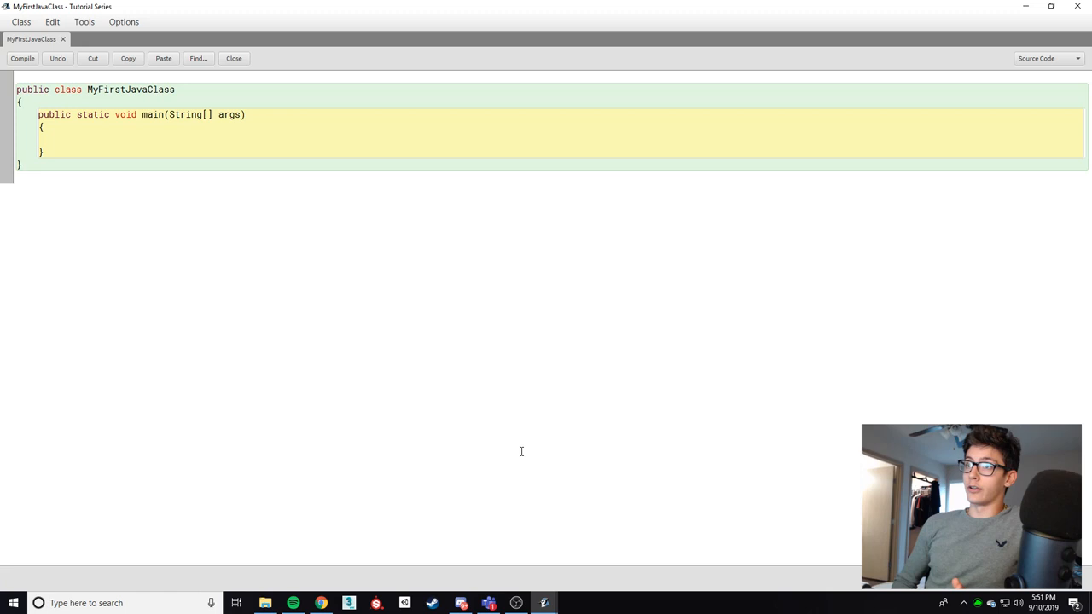
- Declare int myNumber = 5 in main and begin a long myBigNumber declaration below it
{"action": "left_click", "coordinate": [59, 140]}
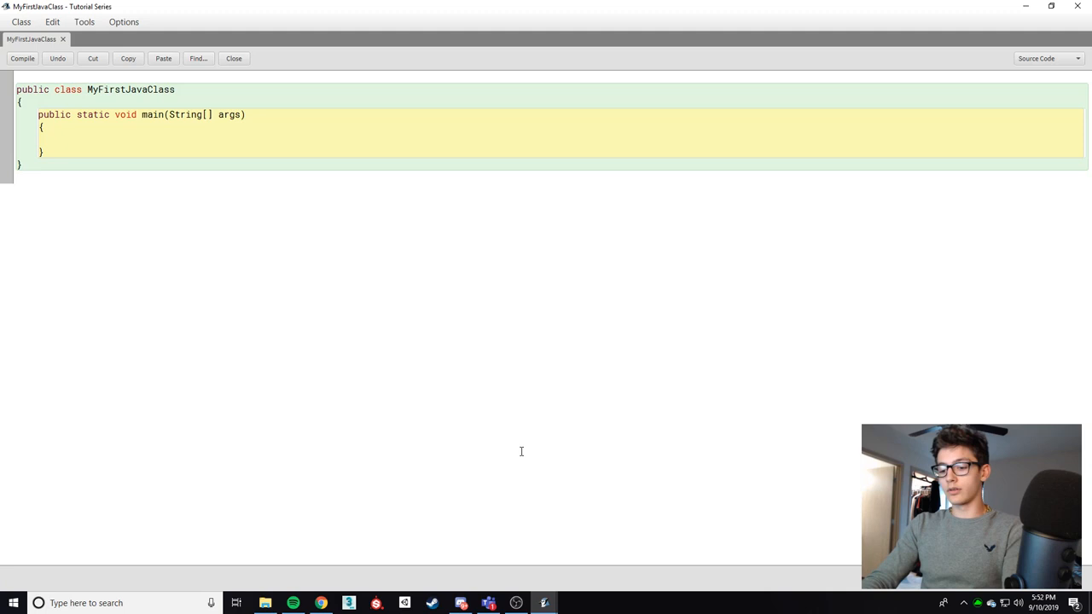
{"action": "type", "text": "int"}
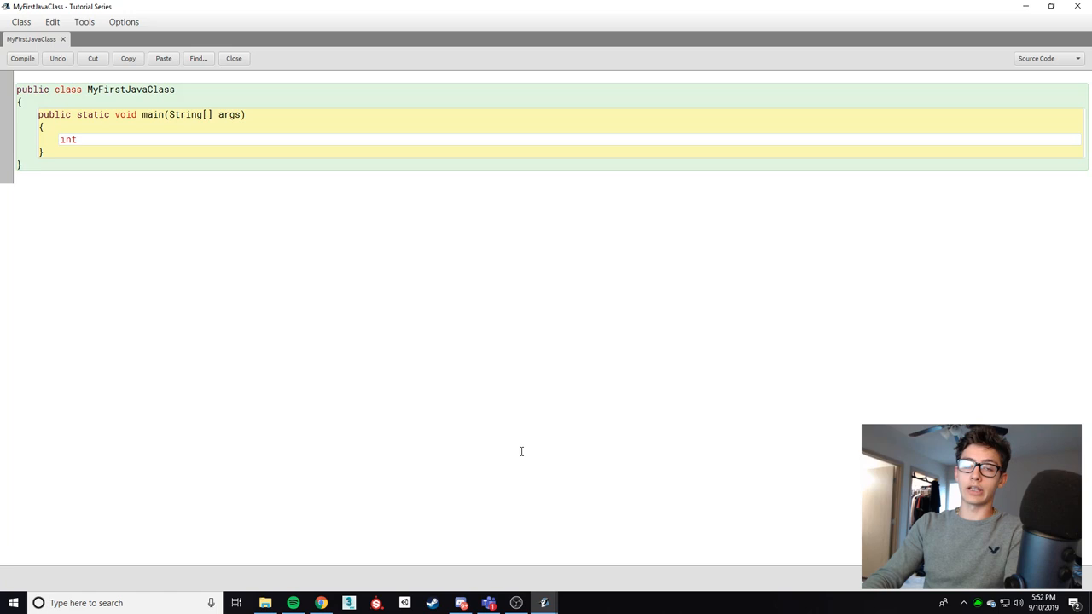
{"action": "type", "text": "my"}
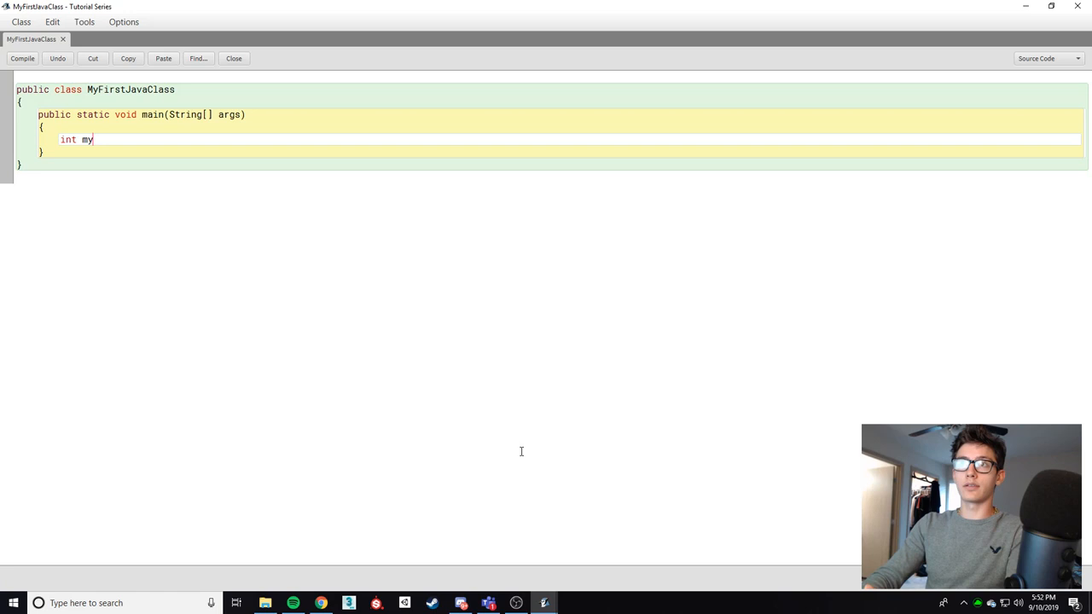
{"action": "type", "text": "Number"}
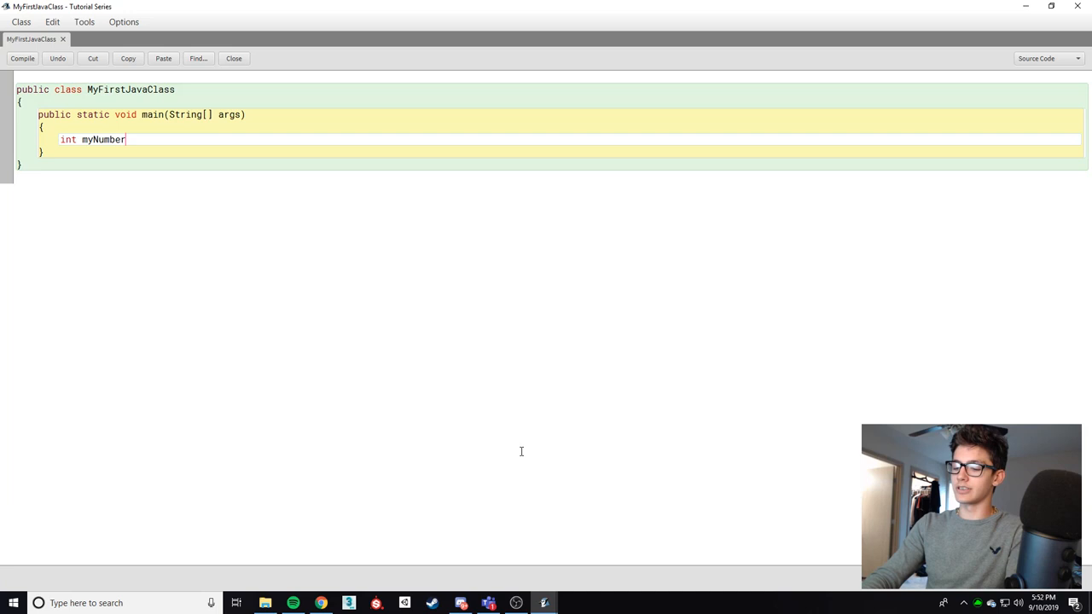
{"action": "type", "text": ";"}
{"action": "type", "text": "long"}
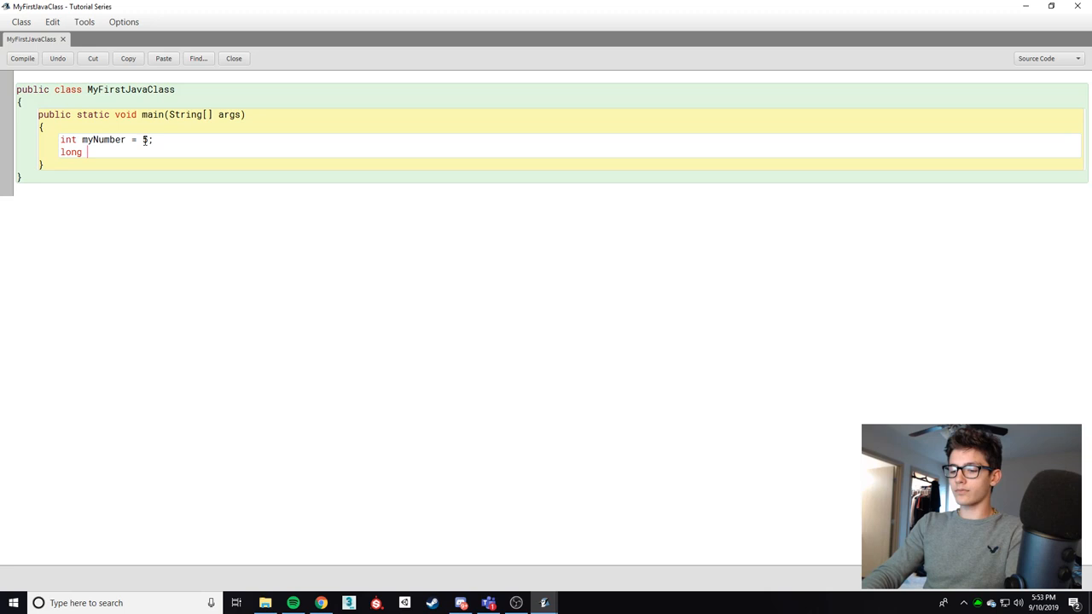
{"action": "type", "text": "myBigNumber"}
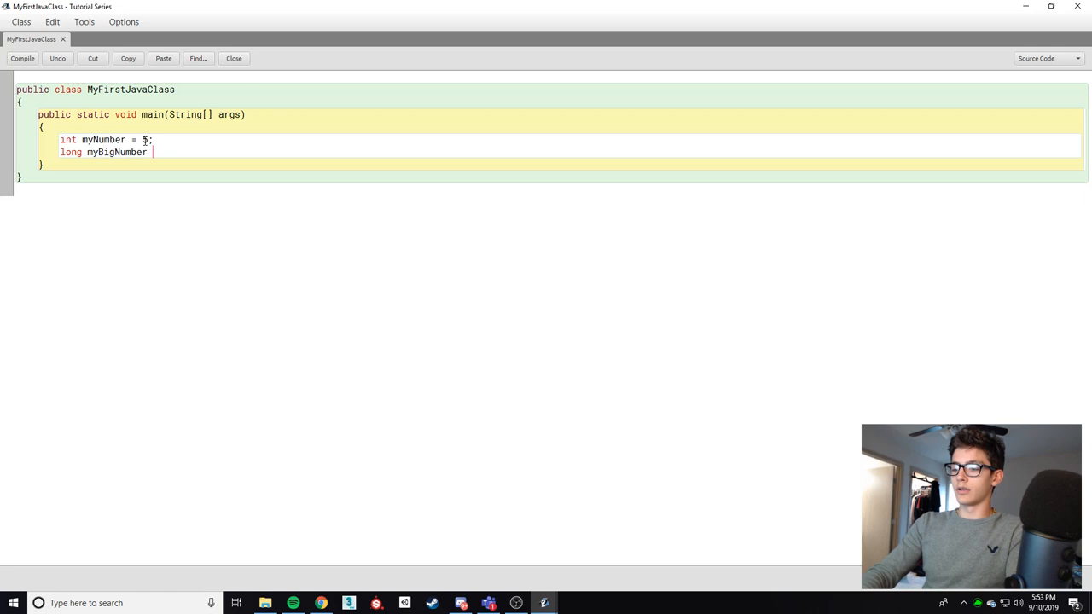
- Finish myBigNumber = 500 and add float myFloat = 5.5f and double myDouble = 5.5
{"action": "type", "text": "= 500;"}
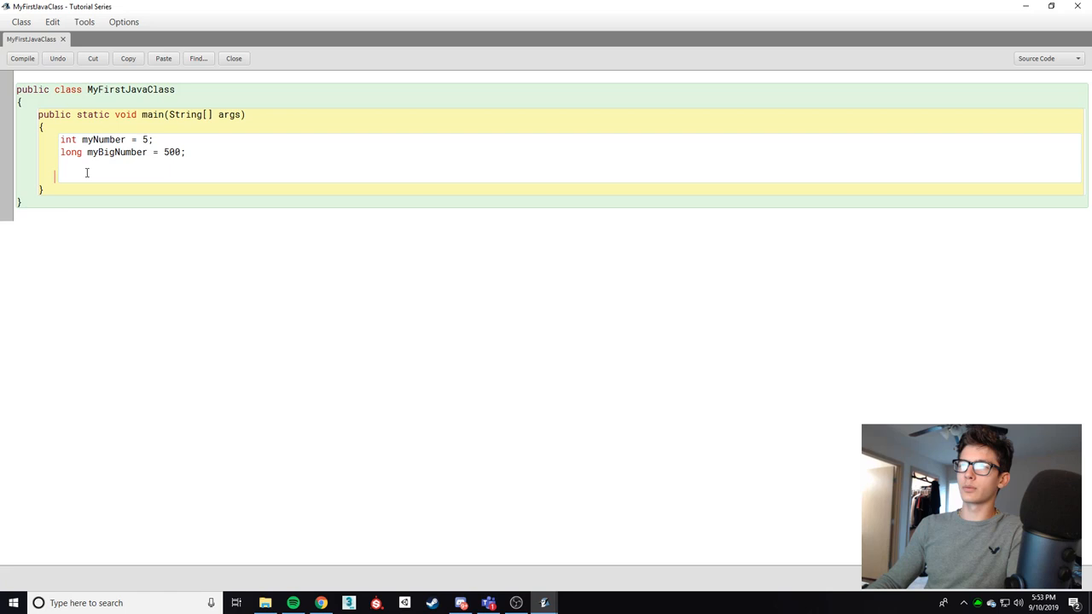
{"action": "type", "text": "float"}
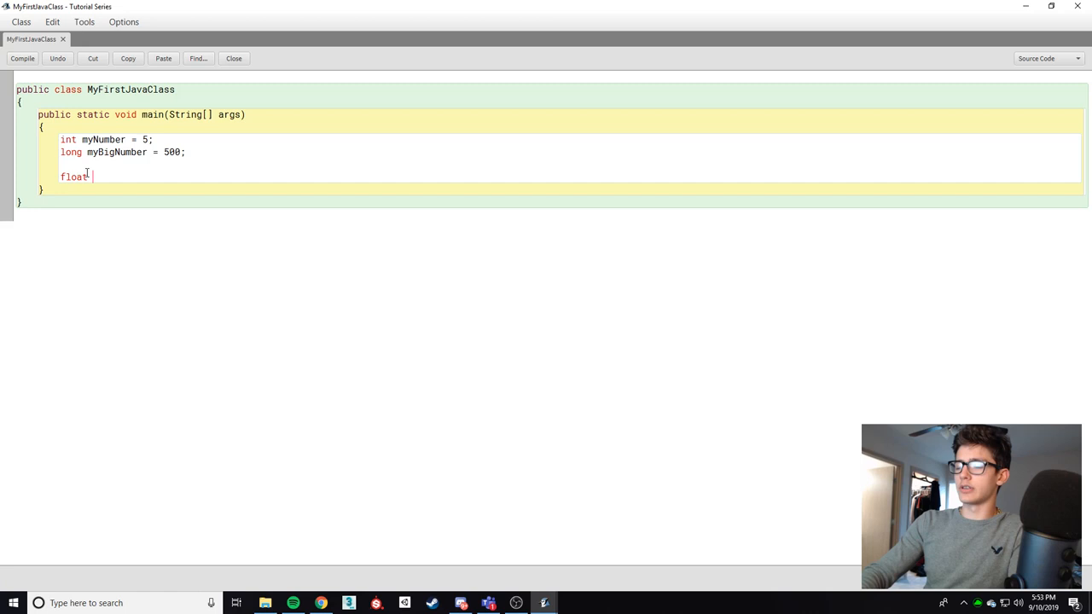
{"action": "type", "text": "myFloat = 5."}
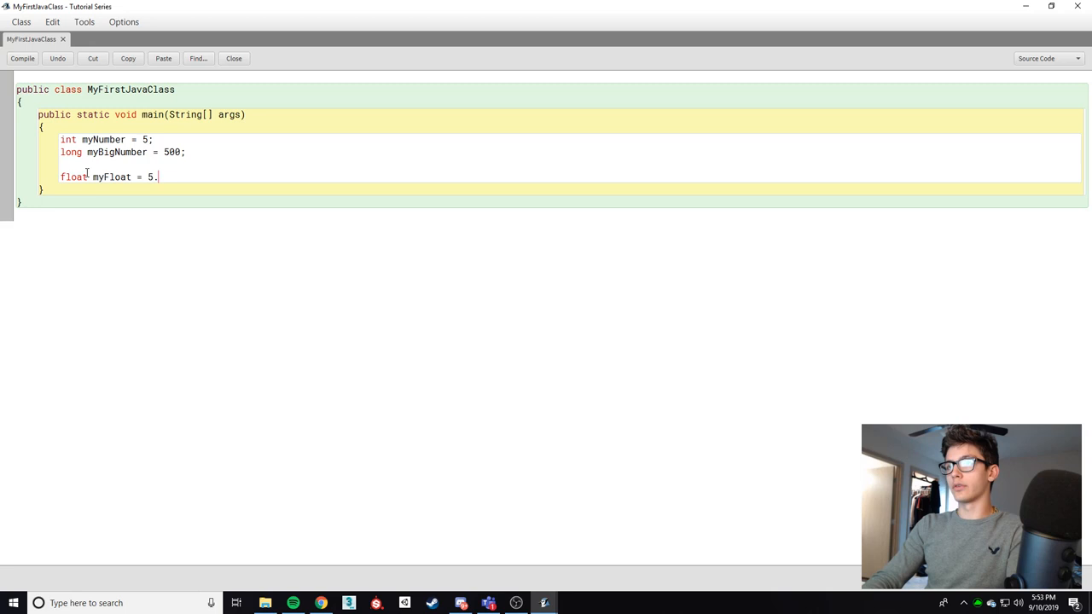
{"action": "type", "text": "5f;"}
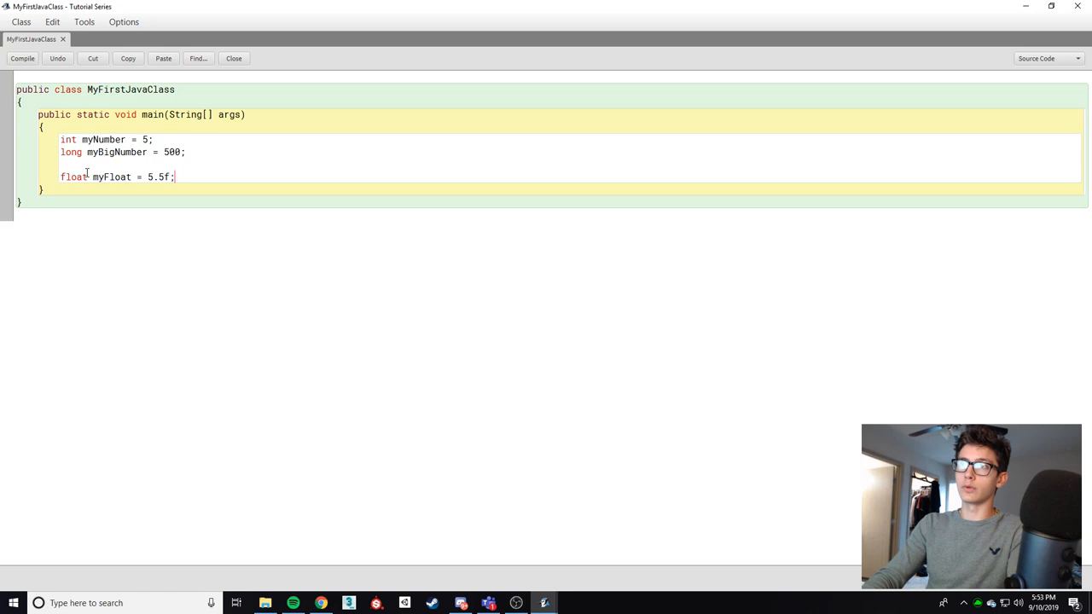
{"action": "type", "text": "double"}
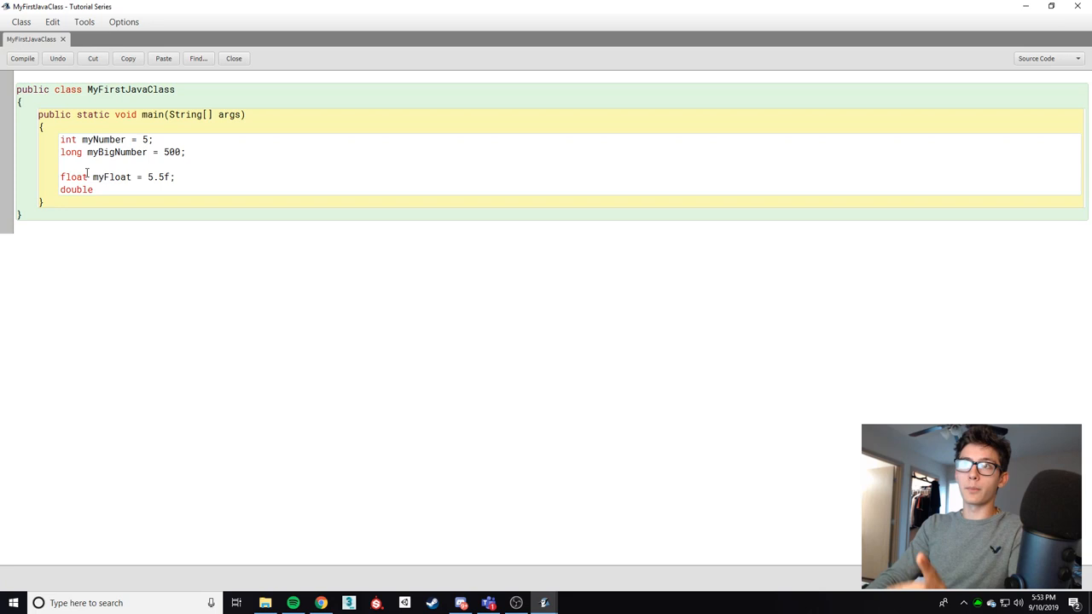
{"action": "type", "text": "myDouble = 5.5;"}
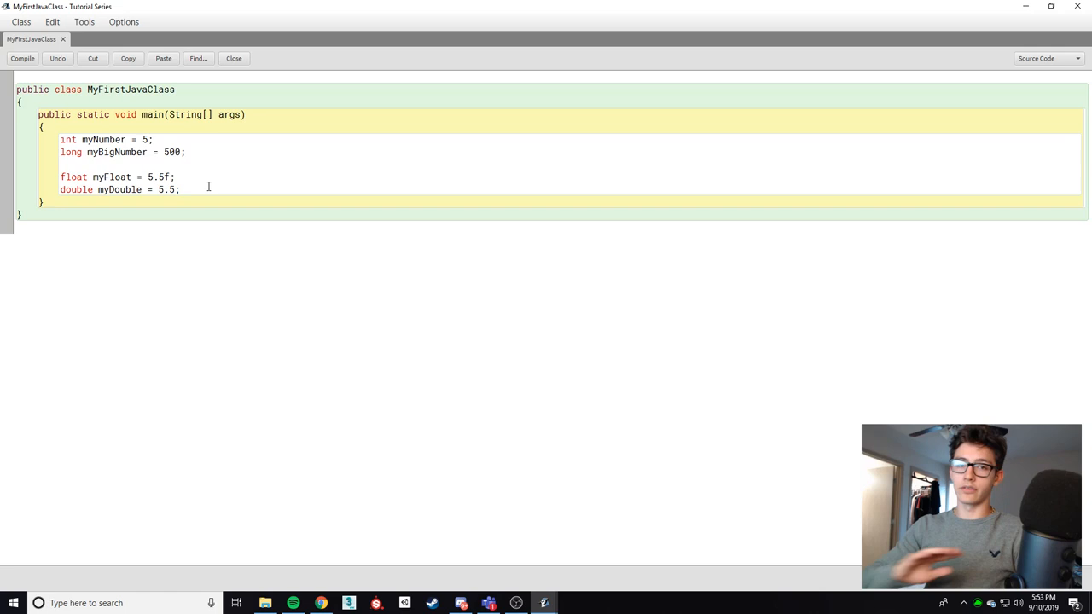
- Add char myChar = 'F' and boolean myBool, trying 0 and 1 before settling on true
{"action": "key", "text": "Return"}
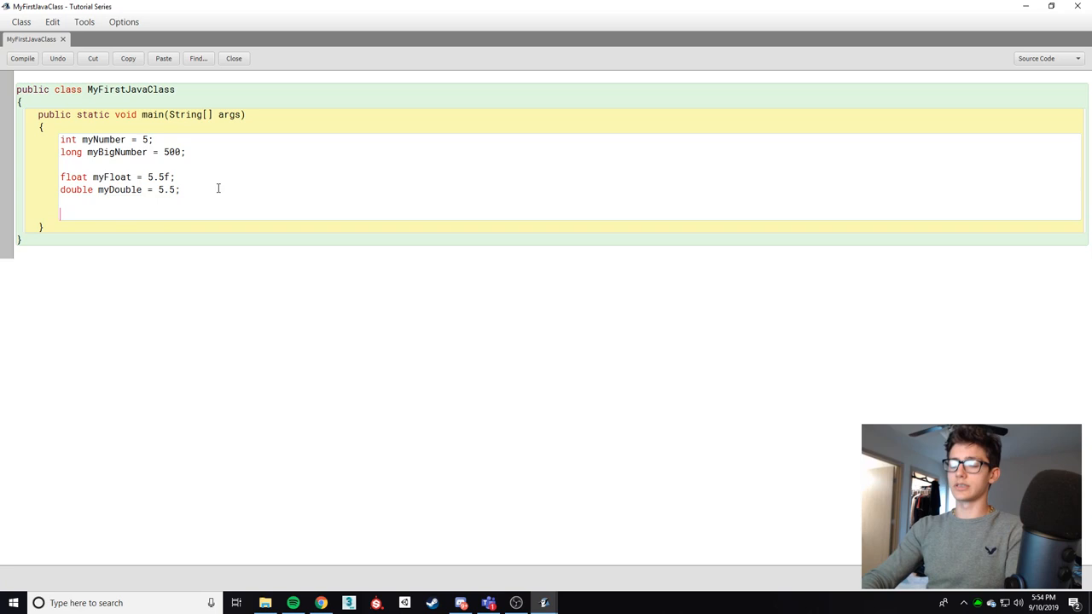
{"action": "type", "text": "char myChar = '"}
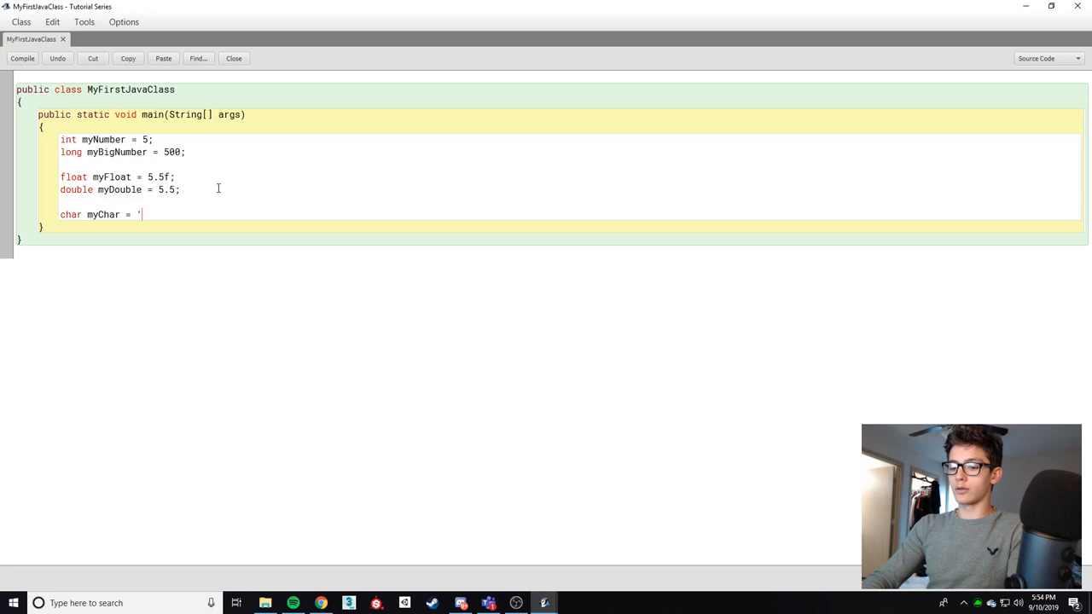
{"action": "type", "text": "F';"}
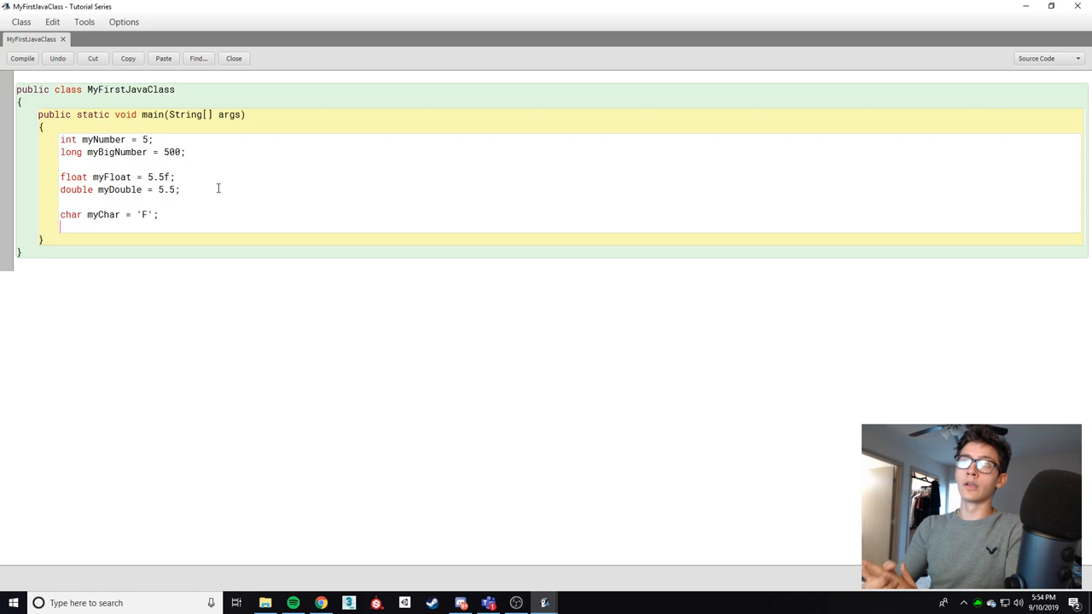
{"action": "type", "text": "boolean"}
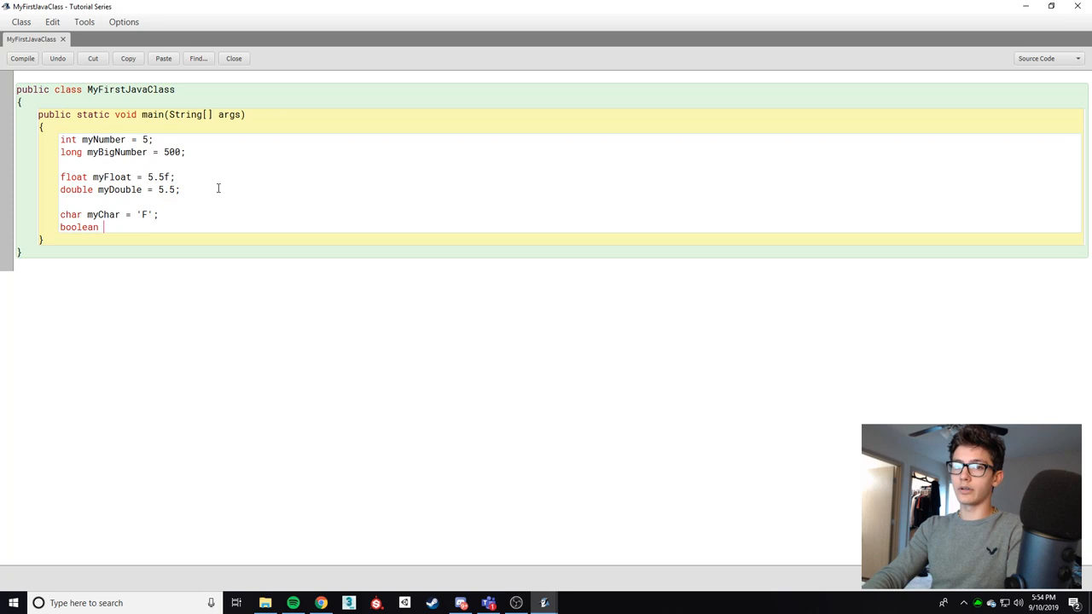
{"action": "type", "text": "myBool ="}
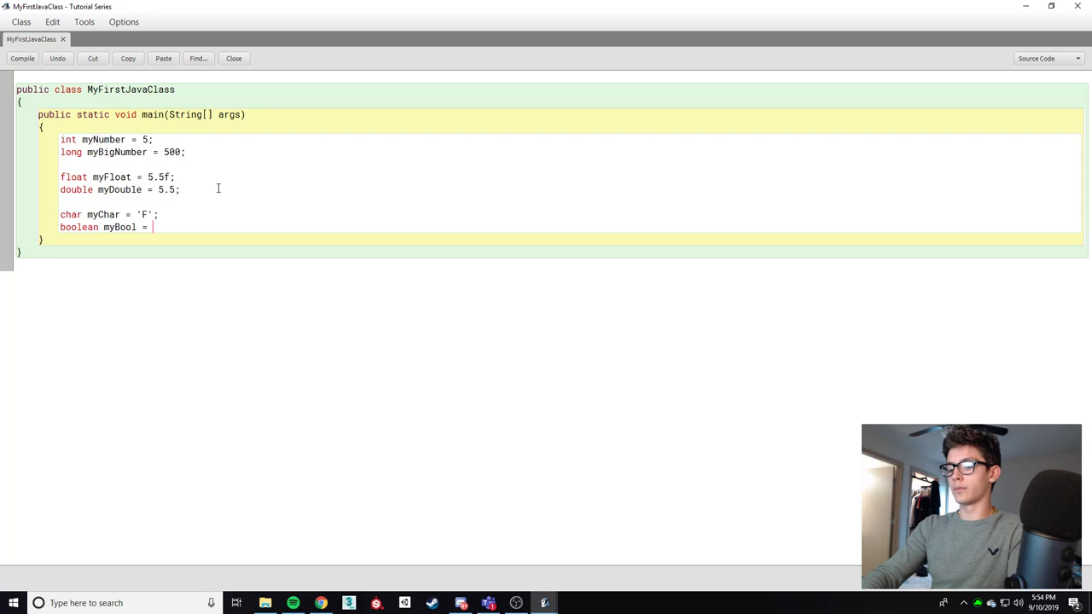
{"action": "type", "text": "0"}
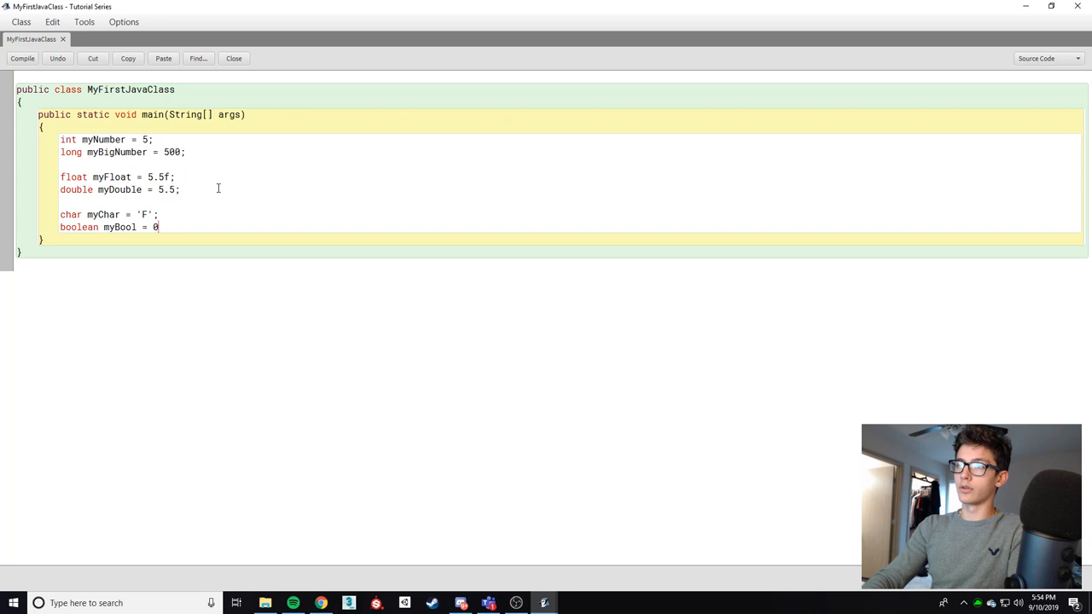
{"action": "type", "text": "1;"}
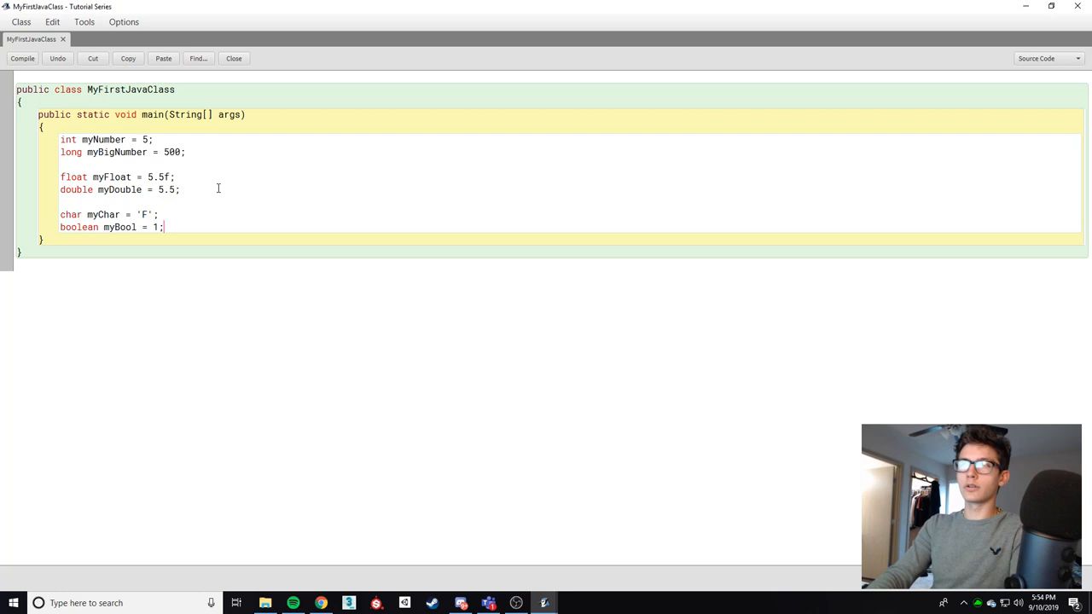
{"action": "type", "text": "true"}
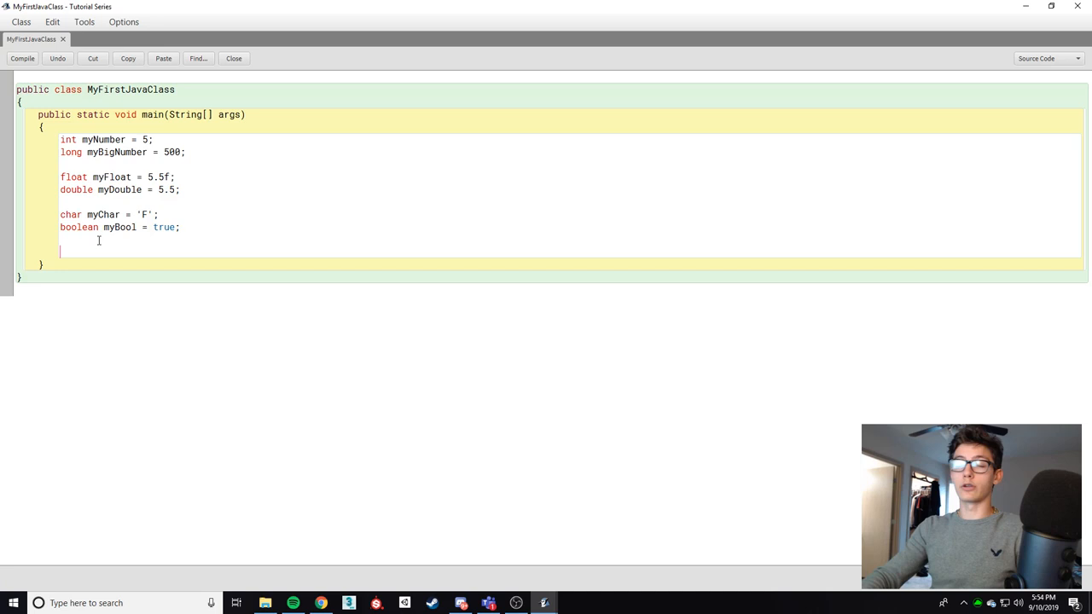
- Reassign myNumber = 4 with System.out.println(myNumber) before and after it
{"action": "type", "text": "myNumber = 4"}
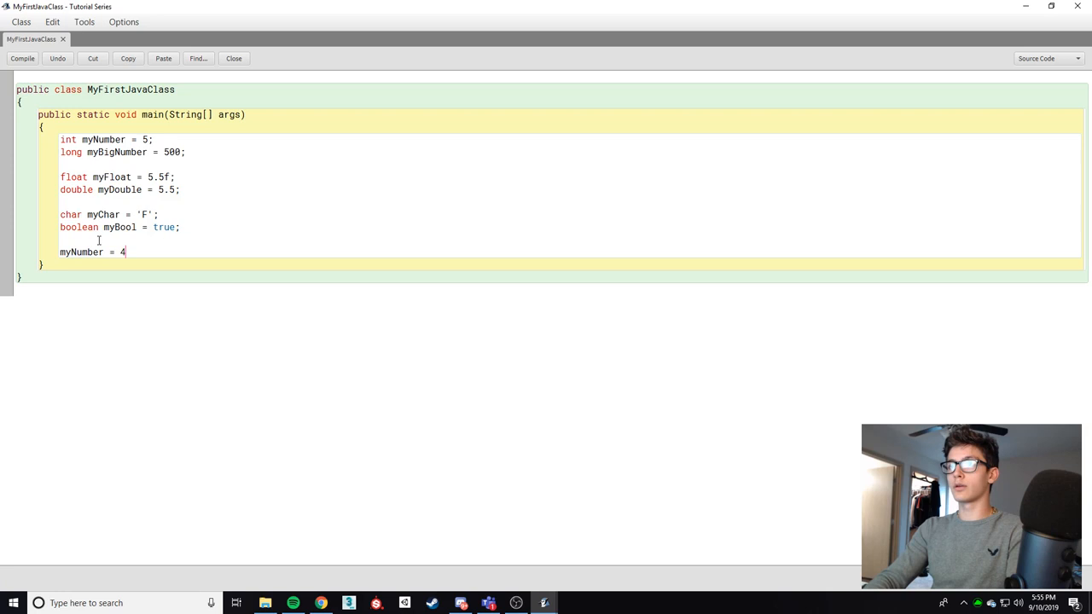
{"action": "type", "text": ";"}
{"action": "type", "text": "Sys"}
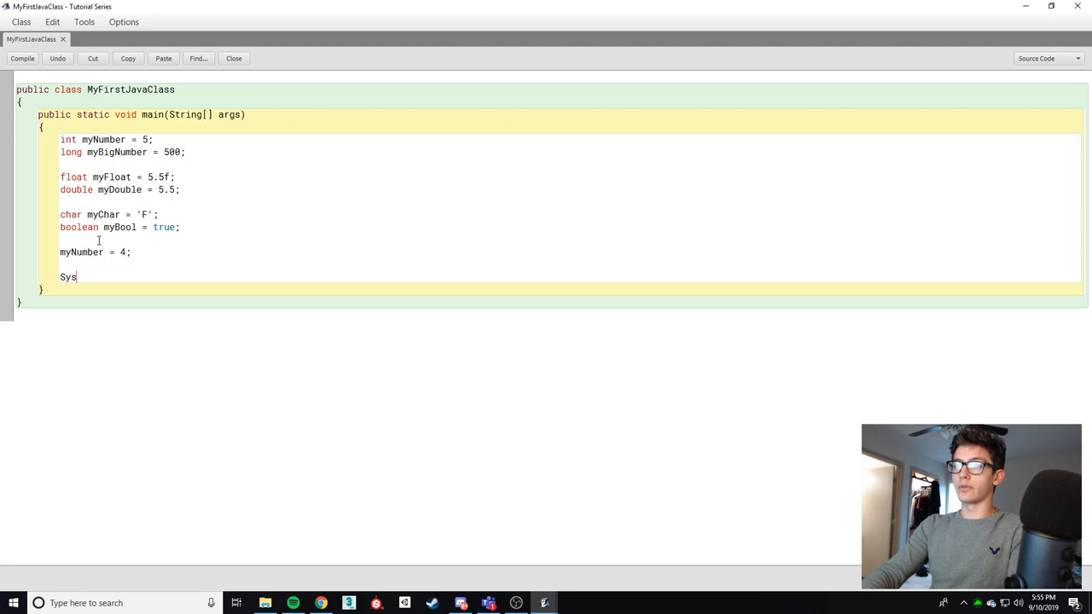
{"action": "type", "text": "tem.out.println("}
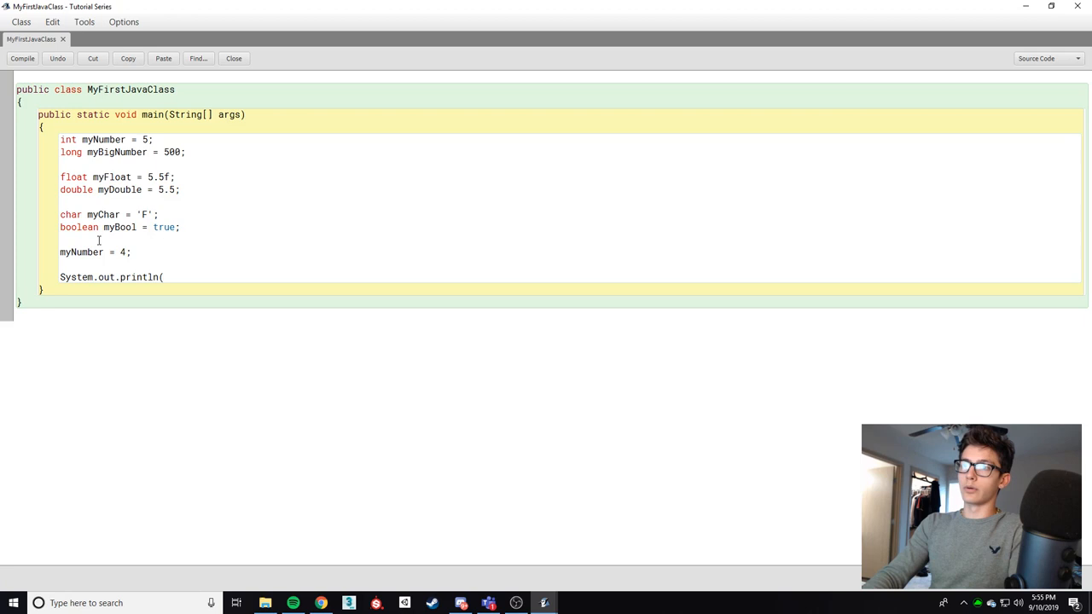
{"action": "type", "text": "myNumber);"}
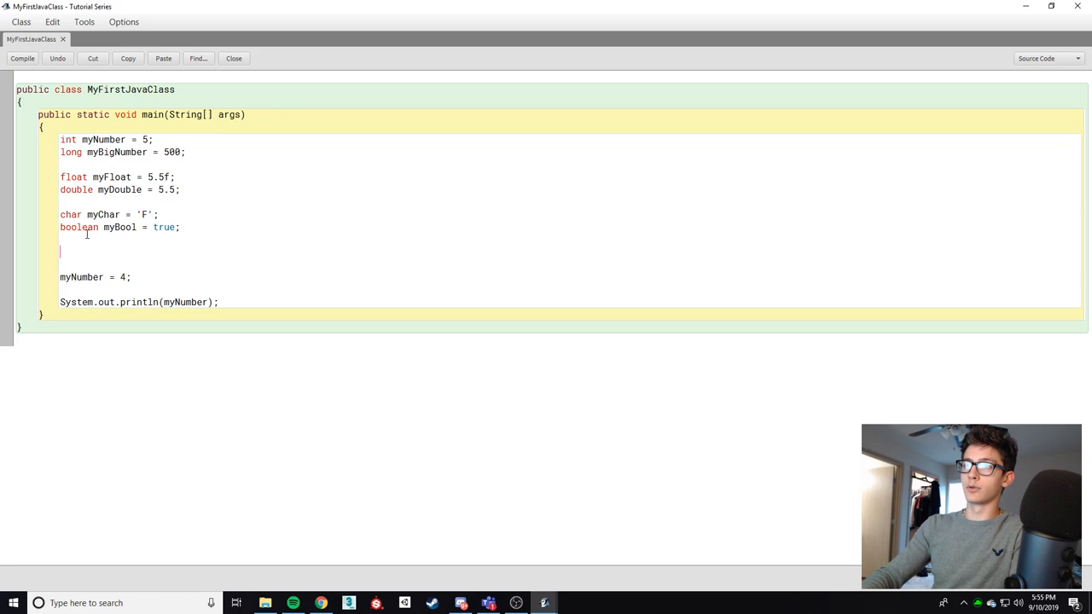
{"action": "type", "text": "System.out.println(myNumber"}
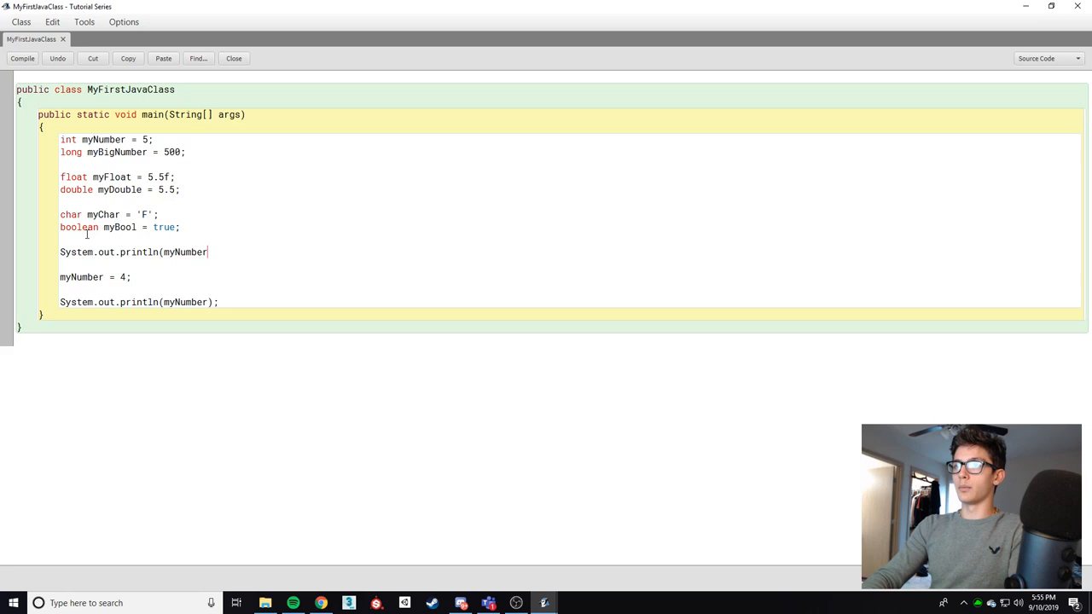
{"action": "type", "text": ");"}
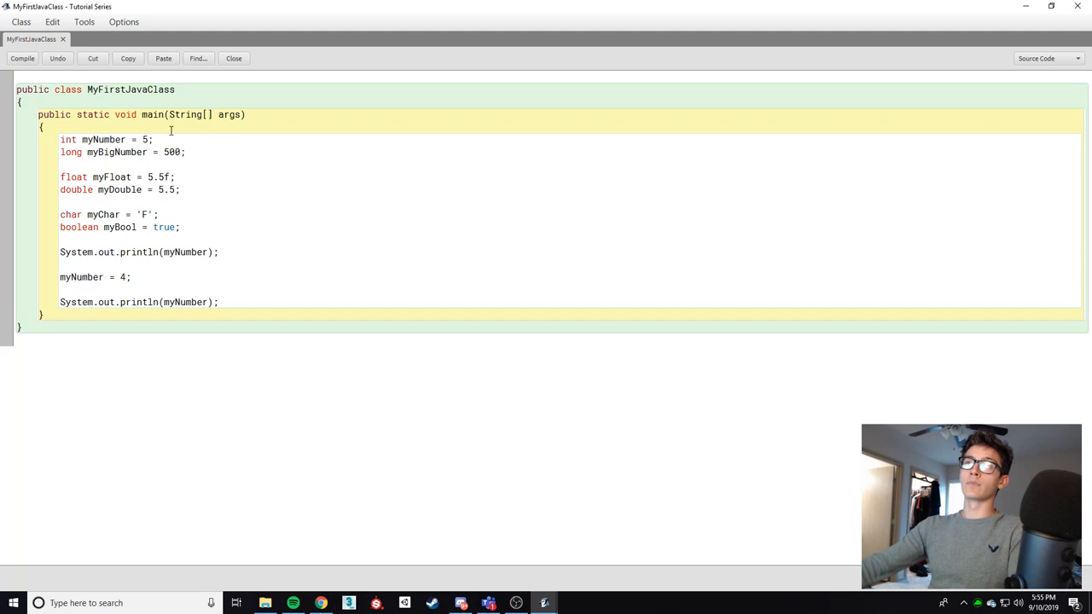
{"action": "mouse_move", "coordinate": [484, 471]}
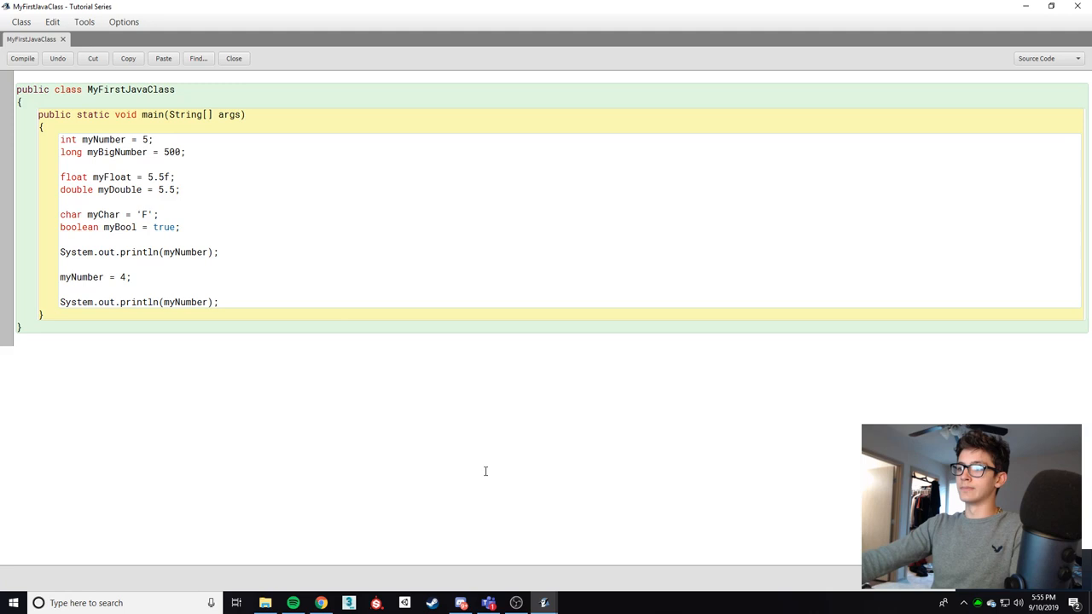
- Compile and run main so the terminal shows 5 then 4, then reopen the class source
{"action": "left_click", "coordinate": [234, 58]}
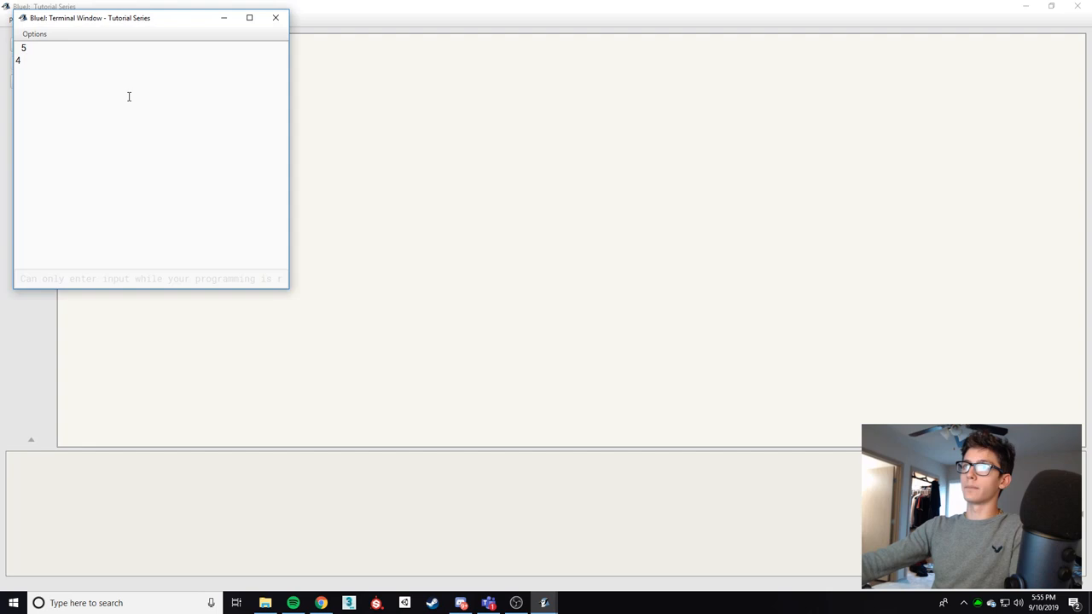
{"action": "left_click", "coordinate": [277, 17]}
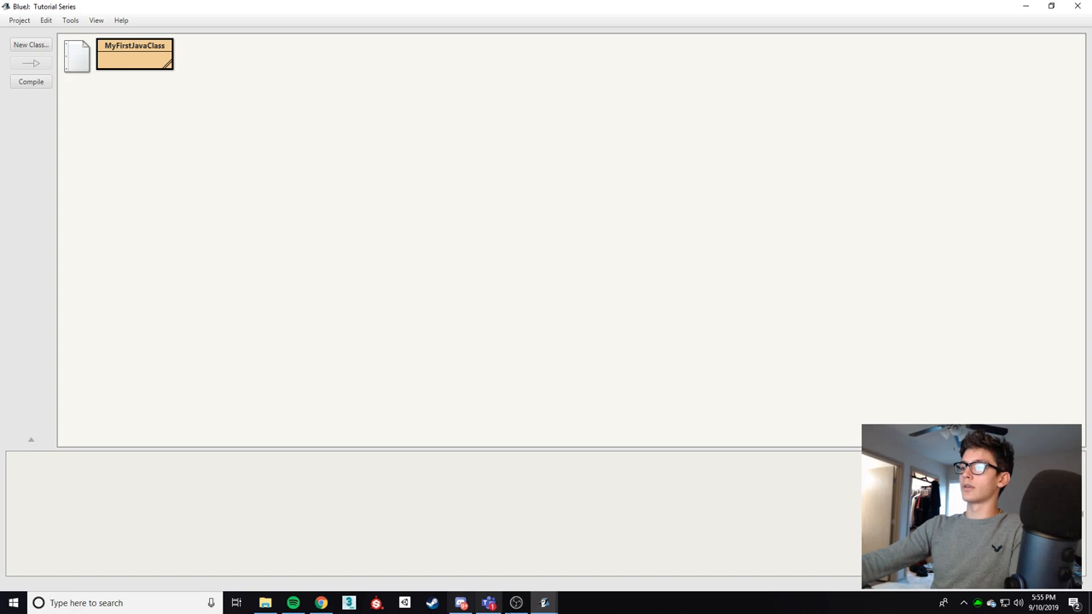
{"action": "double_click", "coordinate": [133, 52]}
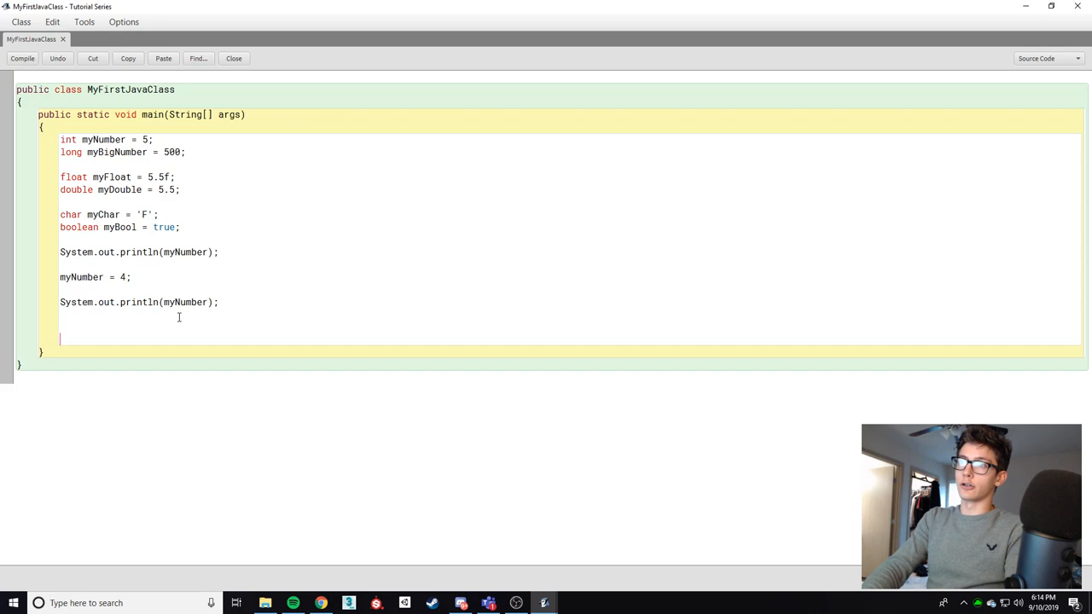
- Declare int a = 8 and int b = 3, then print a % b
{"action": "type", "text": "int a = 8;"}
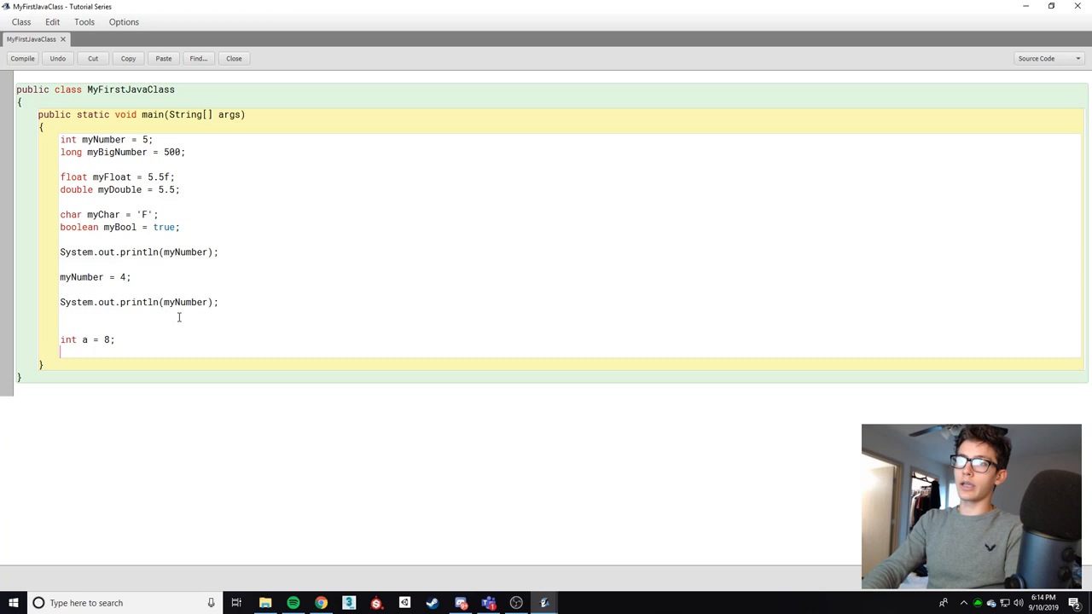
{"action": "type", "text": "int b = 3;"}
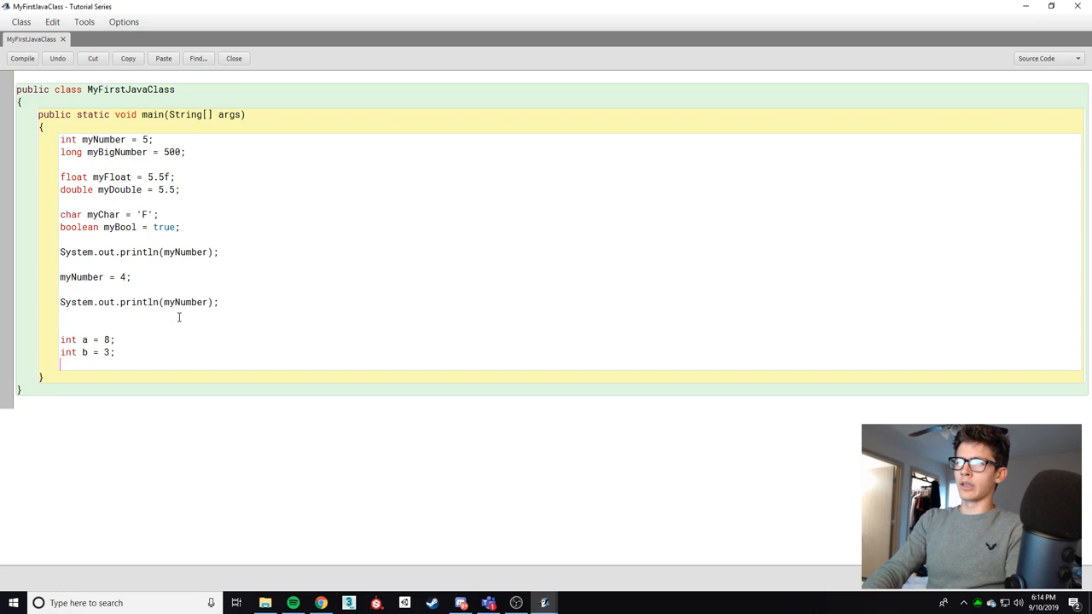
{"action": "type", "text": "System.out.println(a"}
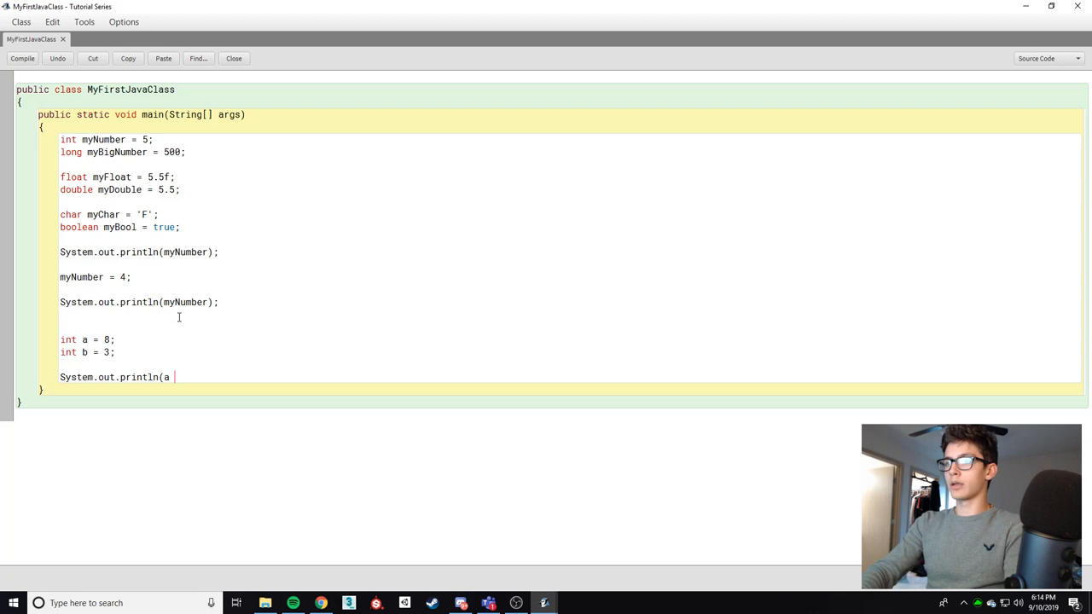
{"action": "left_click", "coordinate": [234, 58]}
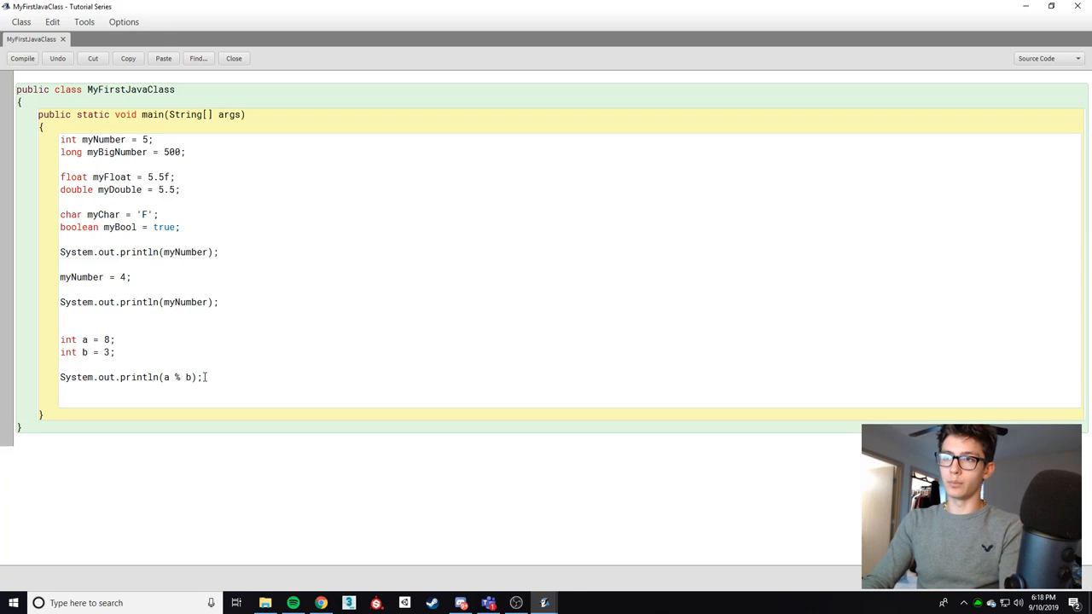
- Declare int c = 6, show c += 6 alongside c = c + 6, and print c
{"action": "type", "text": "int c ="}
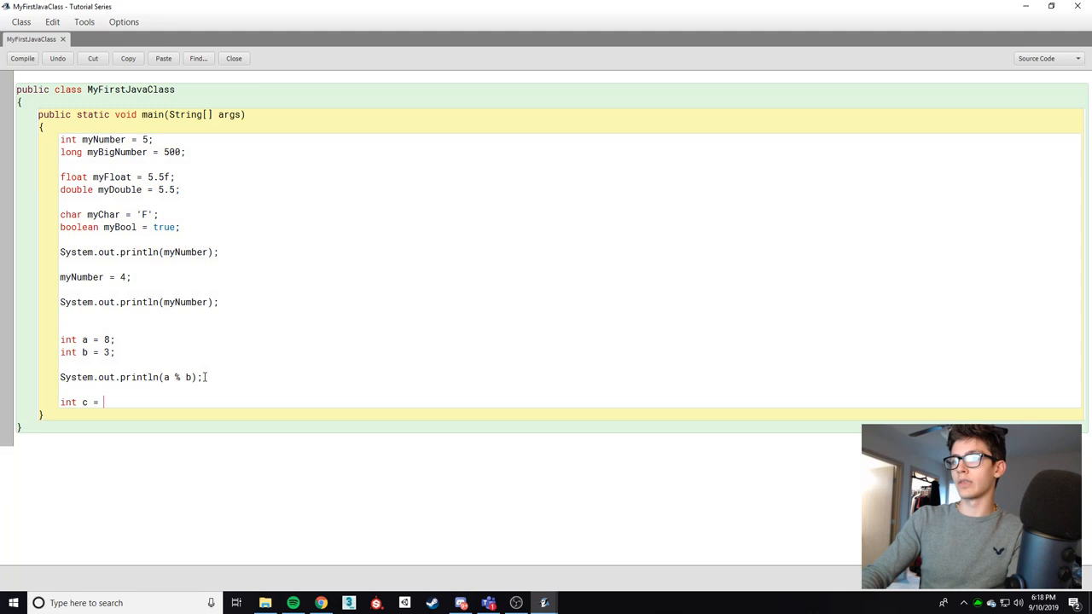
{"action": "type", "text": "6;"}
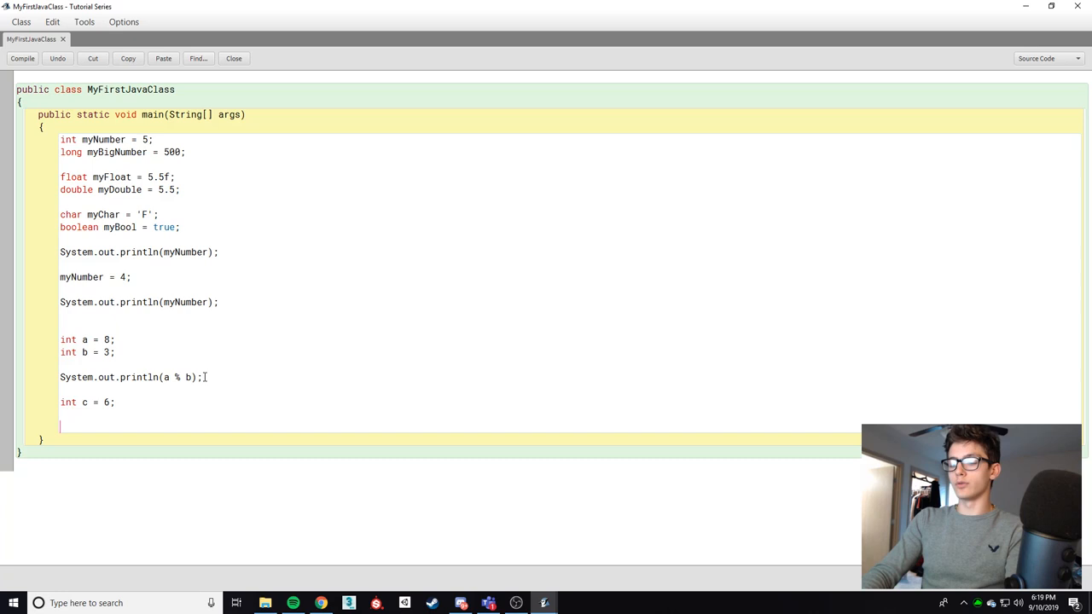
{"action": "type", "text": "c += 6;"}
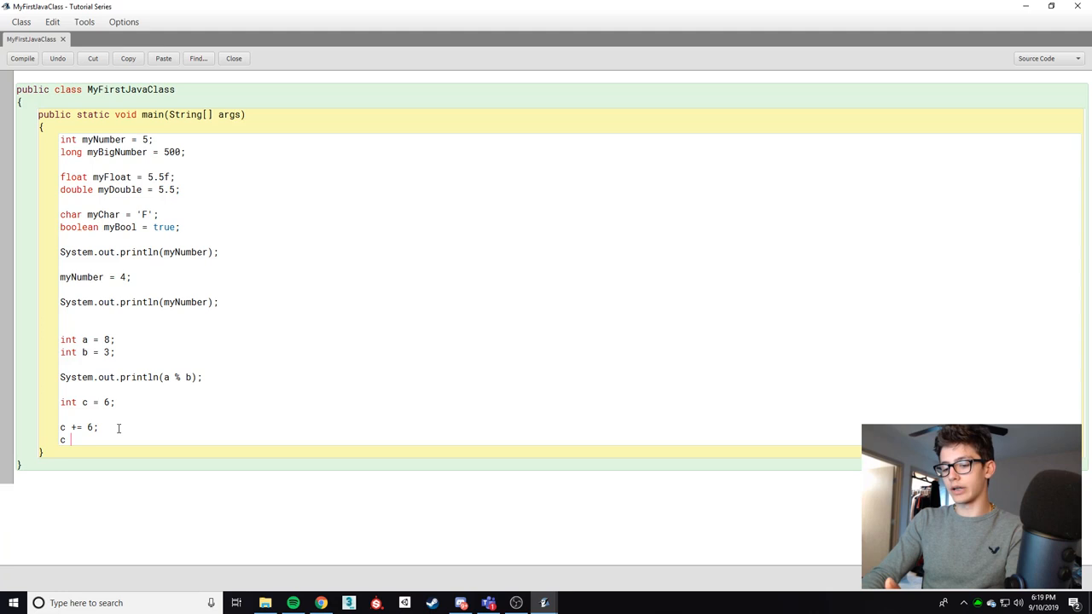
{"action": "type", "text": "= c + 6;"}
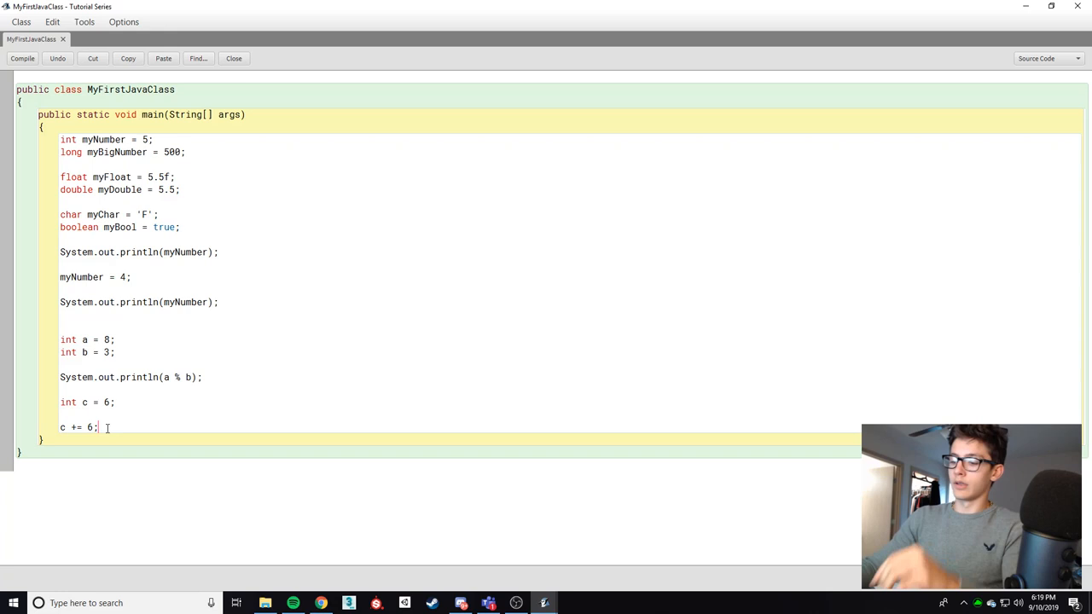
{"action": "type", "text": "System.out.println(c);"}
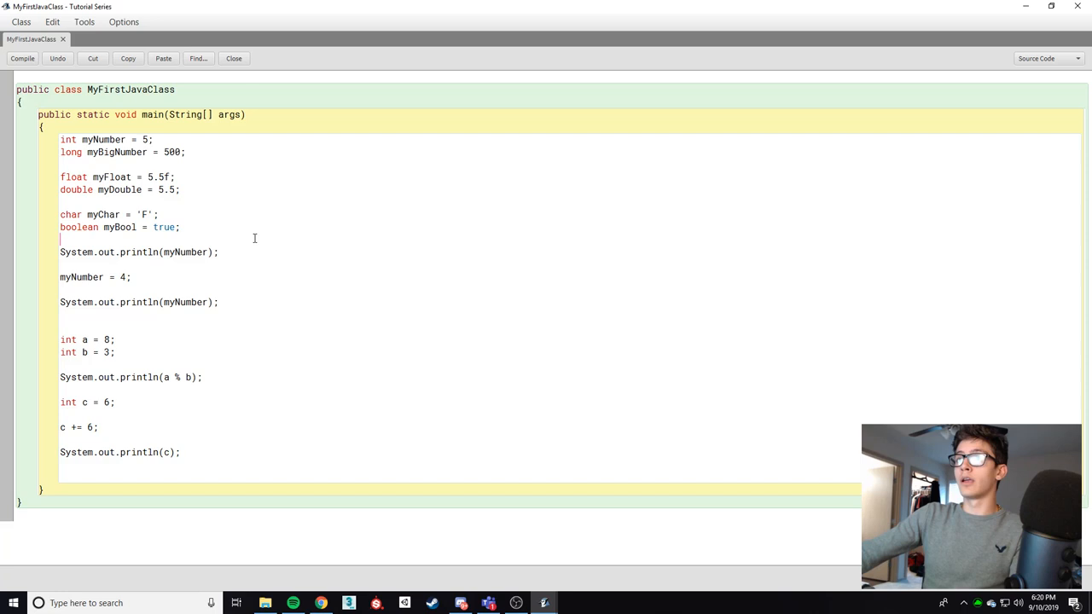
- Highlight the int keyword briefly, save the class, and add blank lines after int b = 3
{"action": "left_click", "coordinate": [177, 476]}
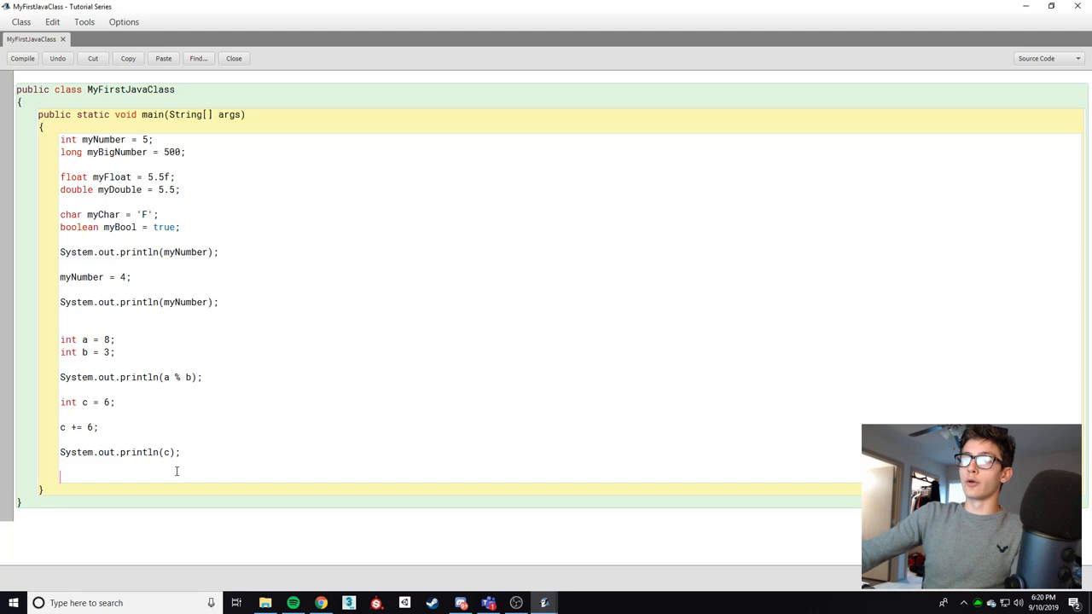
{"action": "double_click", "coordinate": [75, 189]}
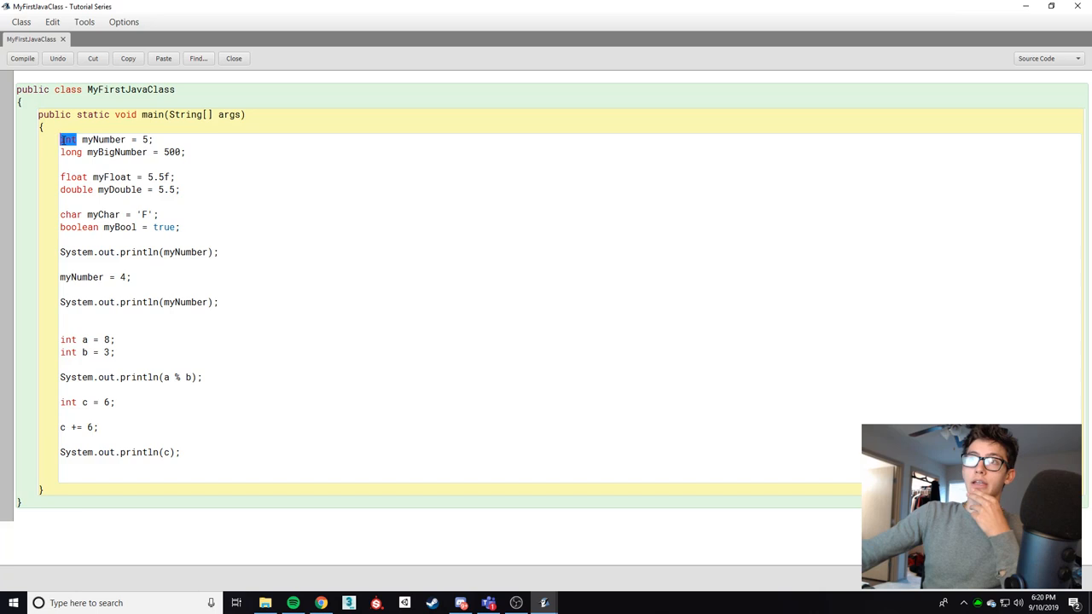
{"action": "left_click", "coordinate": [86, 469]}
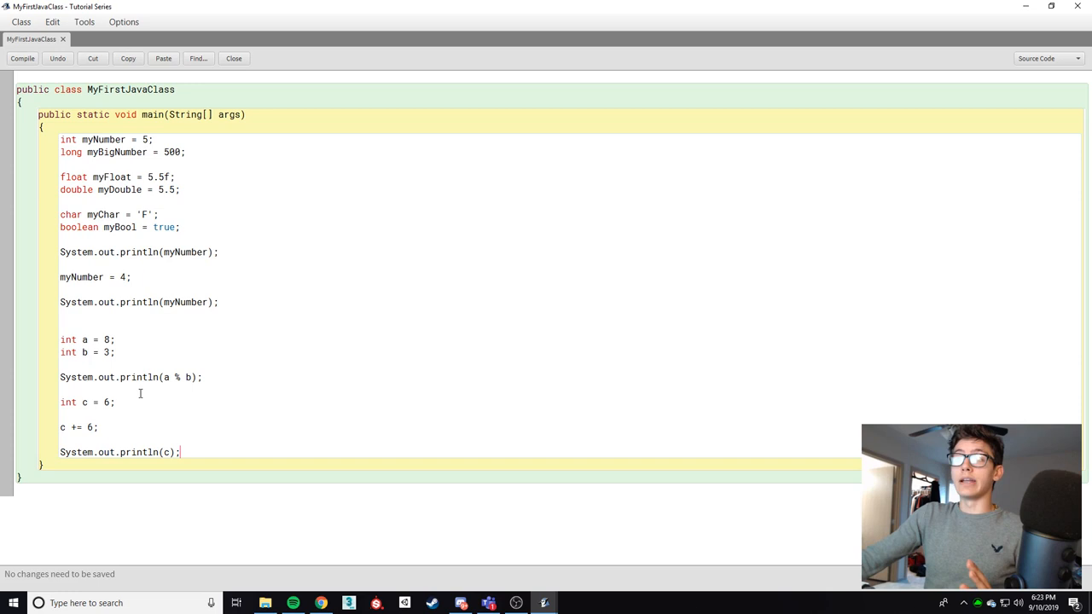
{"action": "key", "text": "Return"}
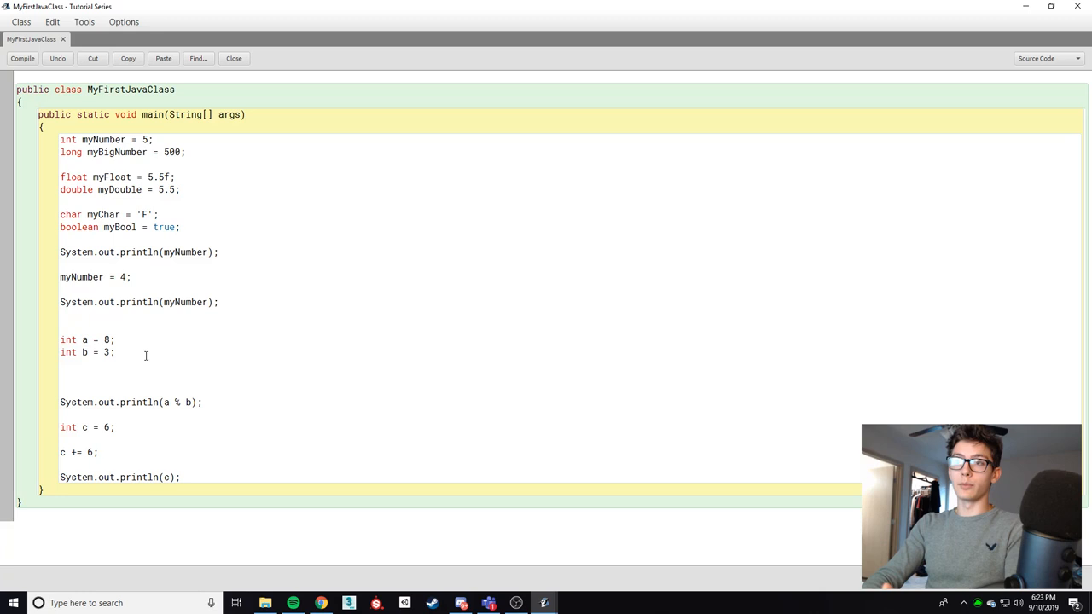
- Add double d = a / (double)b; with a print, then run main to show 5, 4, 2.67, 12
{"action": "type", "text": "double d = (double"}
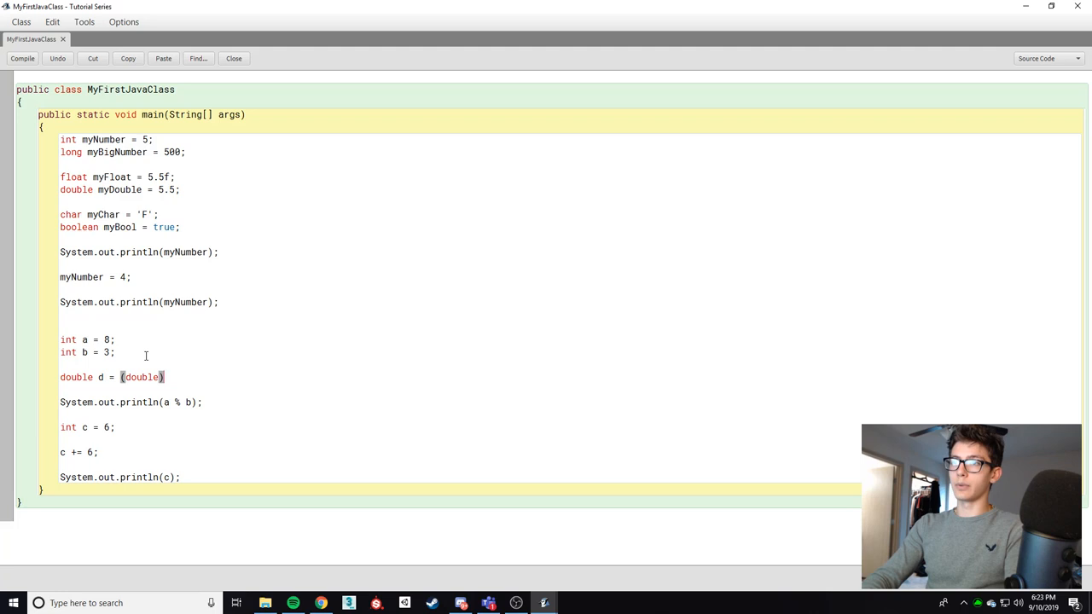
{"action": "type", "text": "a / (double)"}
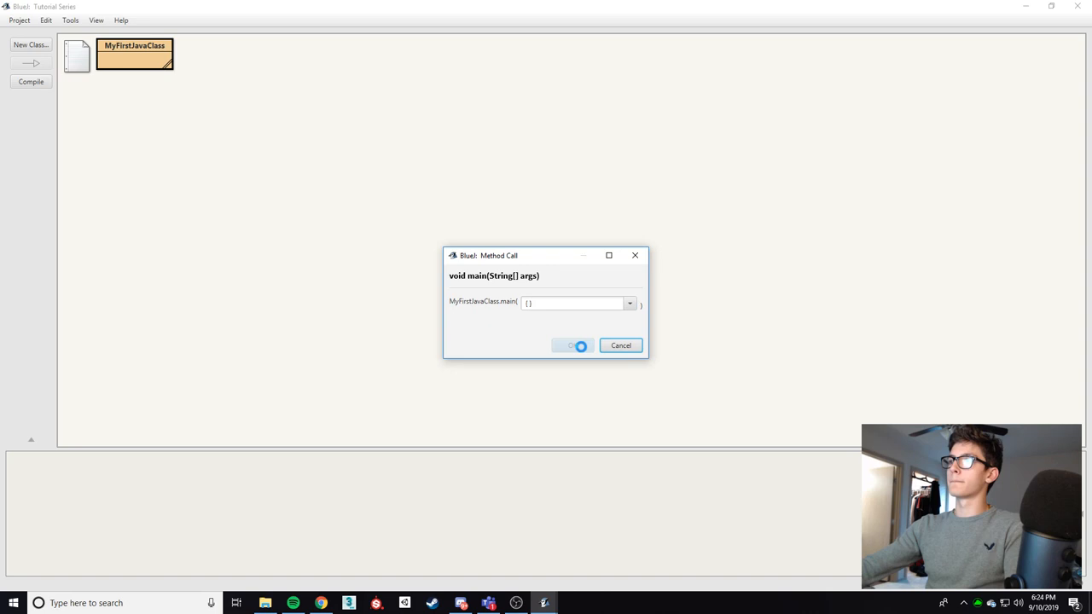
{"action": "left_click", "coordinate": [572, 345]}
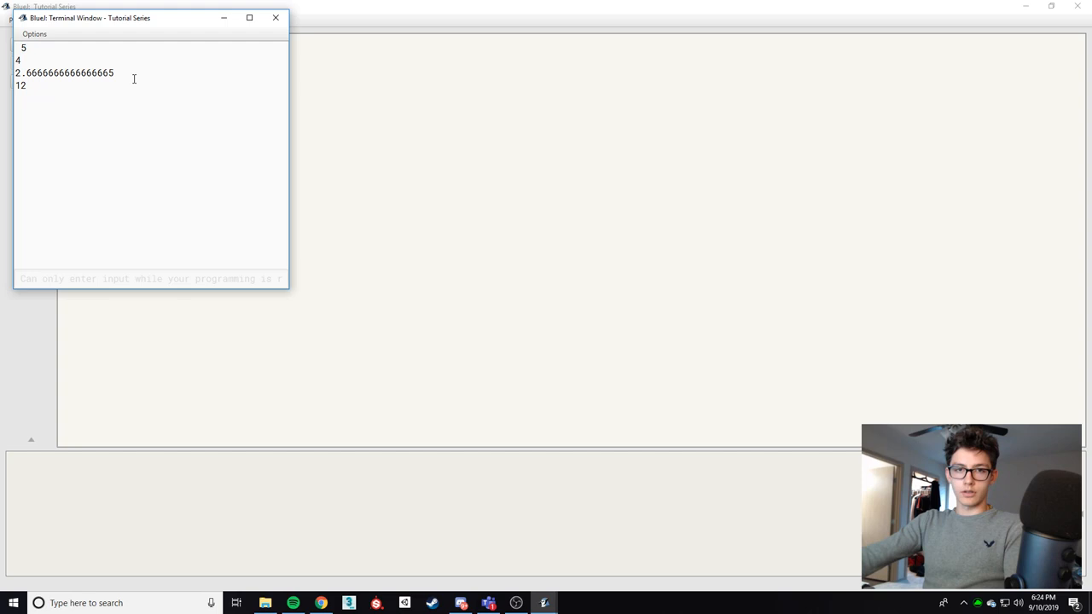